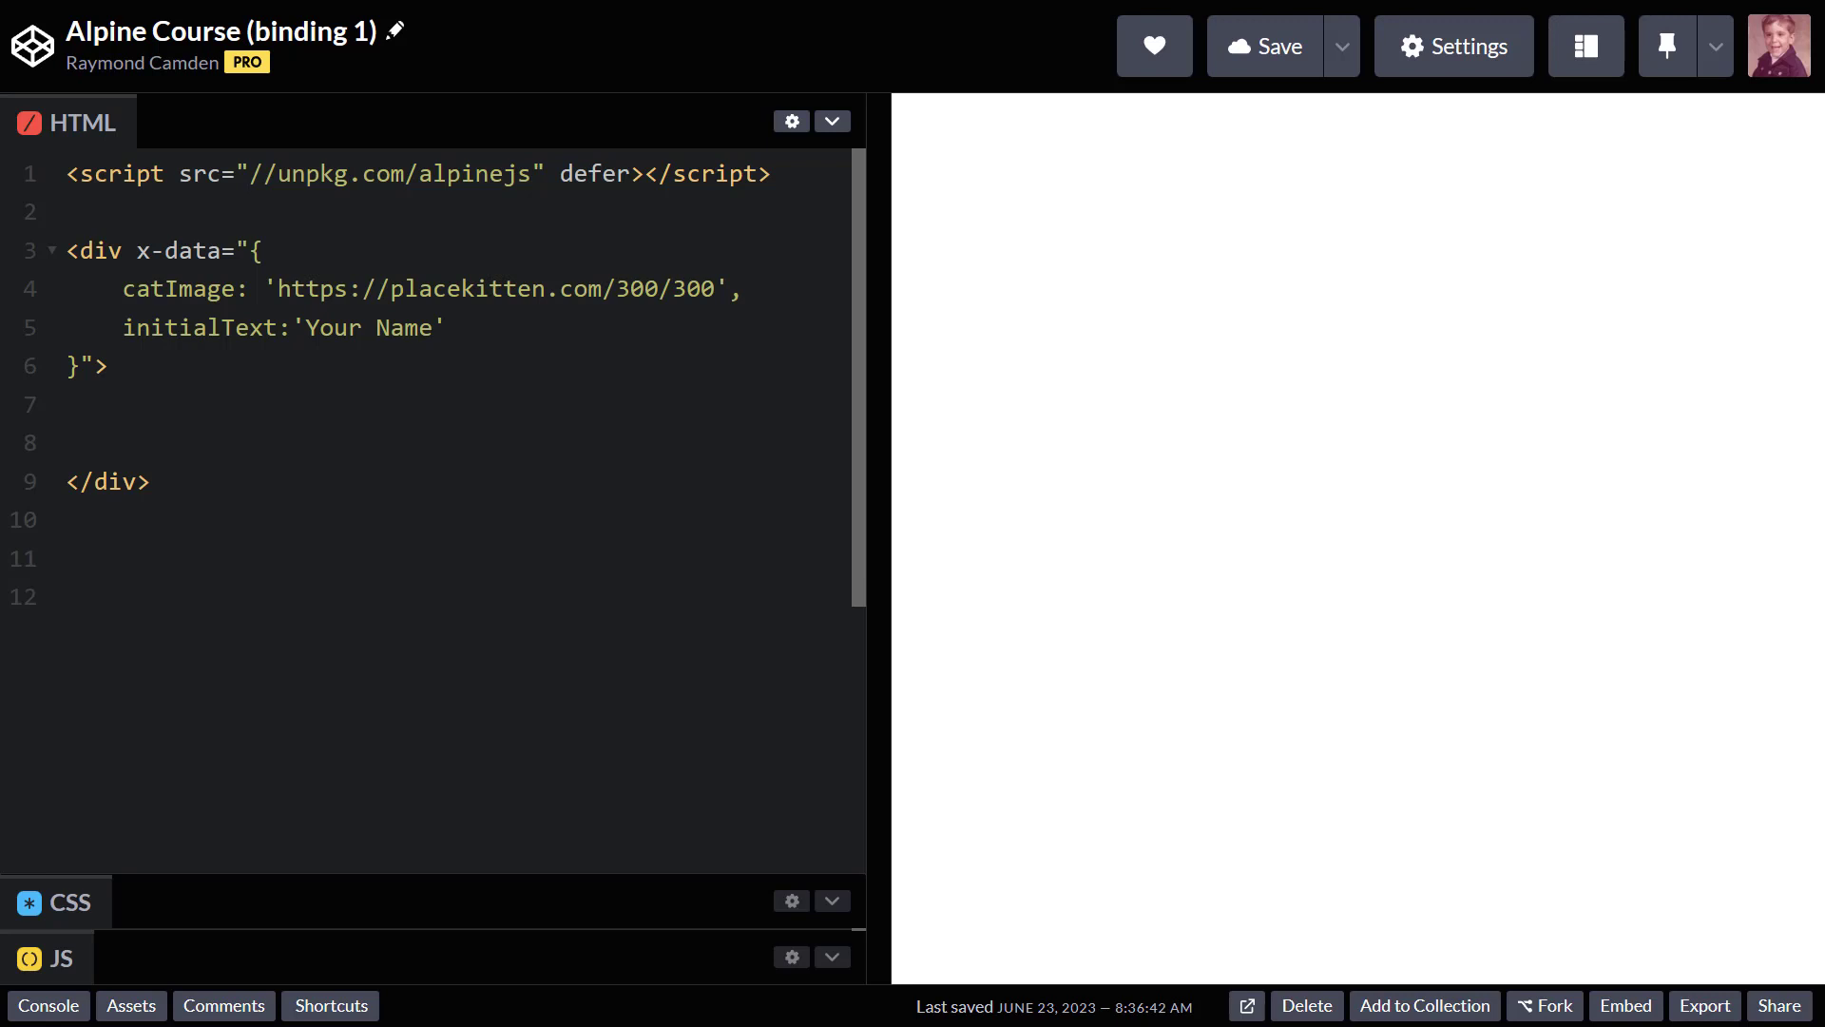
Add a paragraph holding a text input with x-bind:placeholder="initialText" inside the div.
key(Enter)
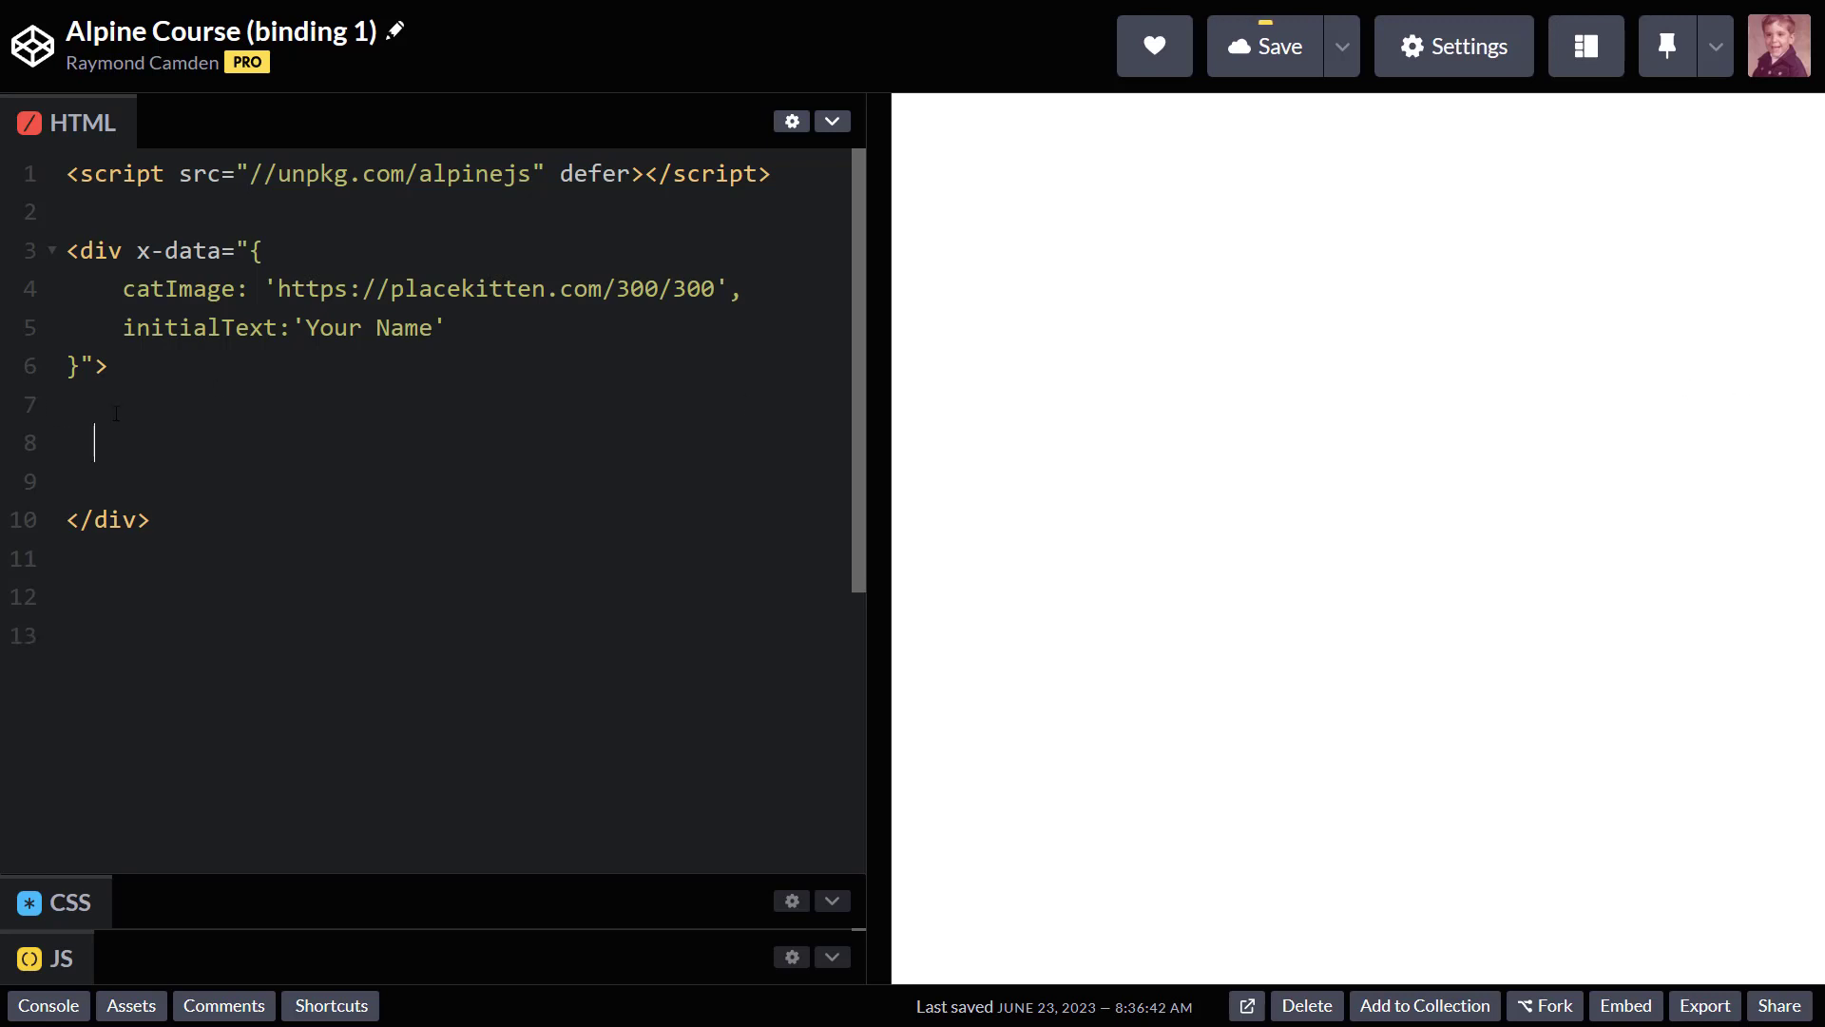
text(<p>\n<input type="text" x-bind:placeholder="initialText">\n</p>)
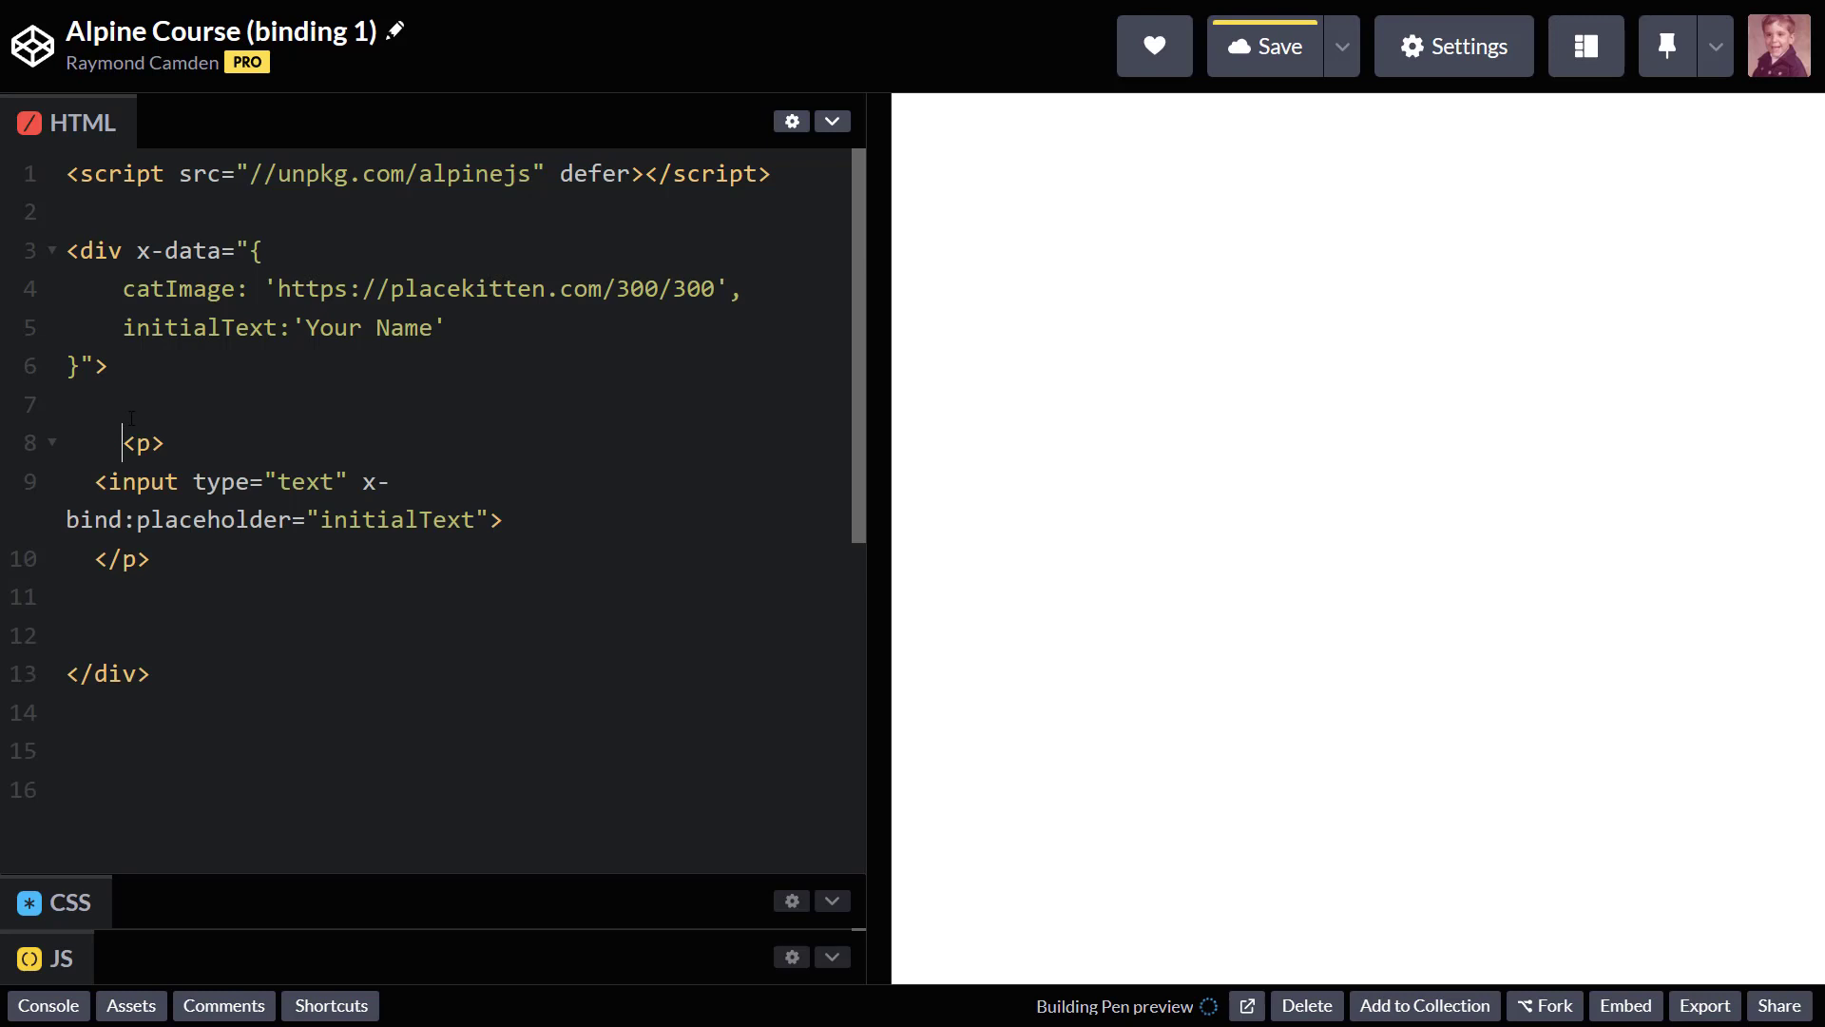
click(1262, 46)
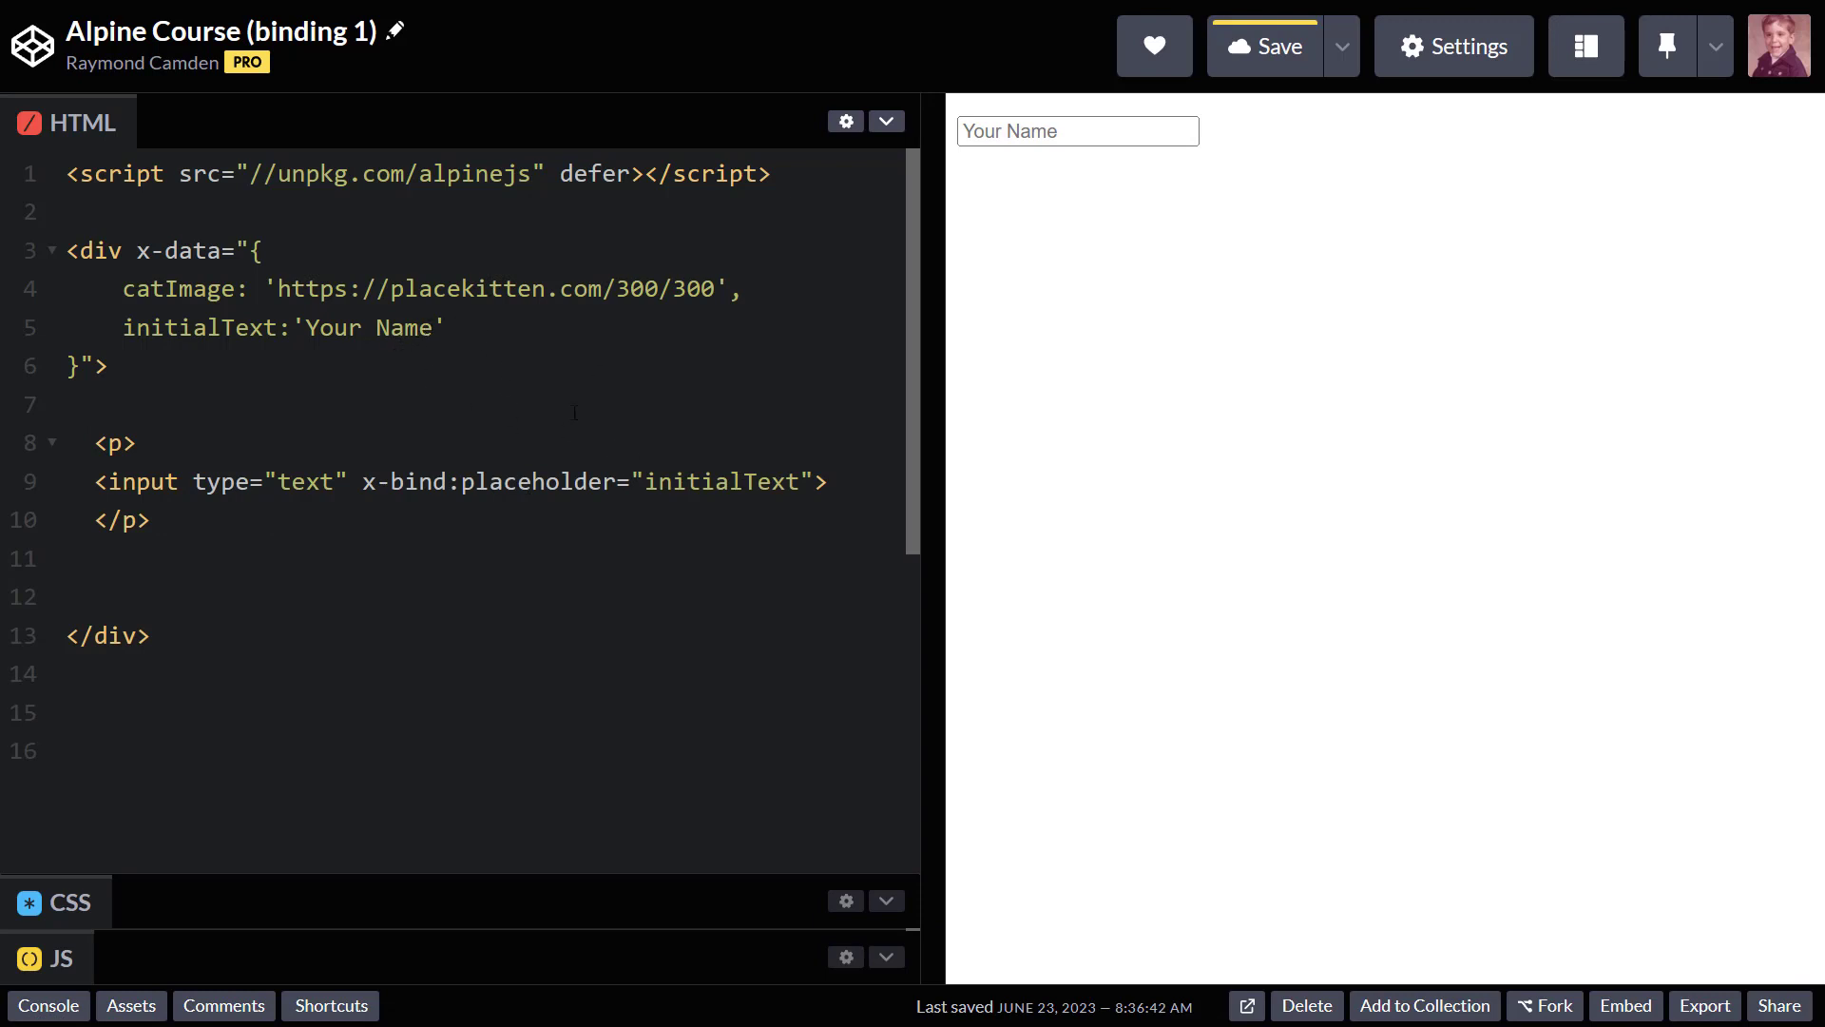
mouse_move(1029, 433)
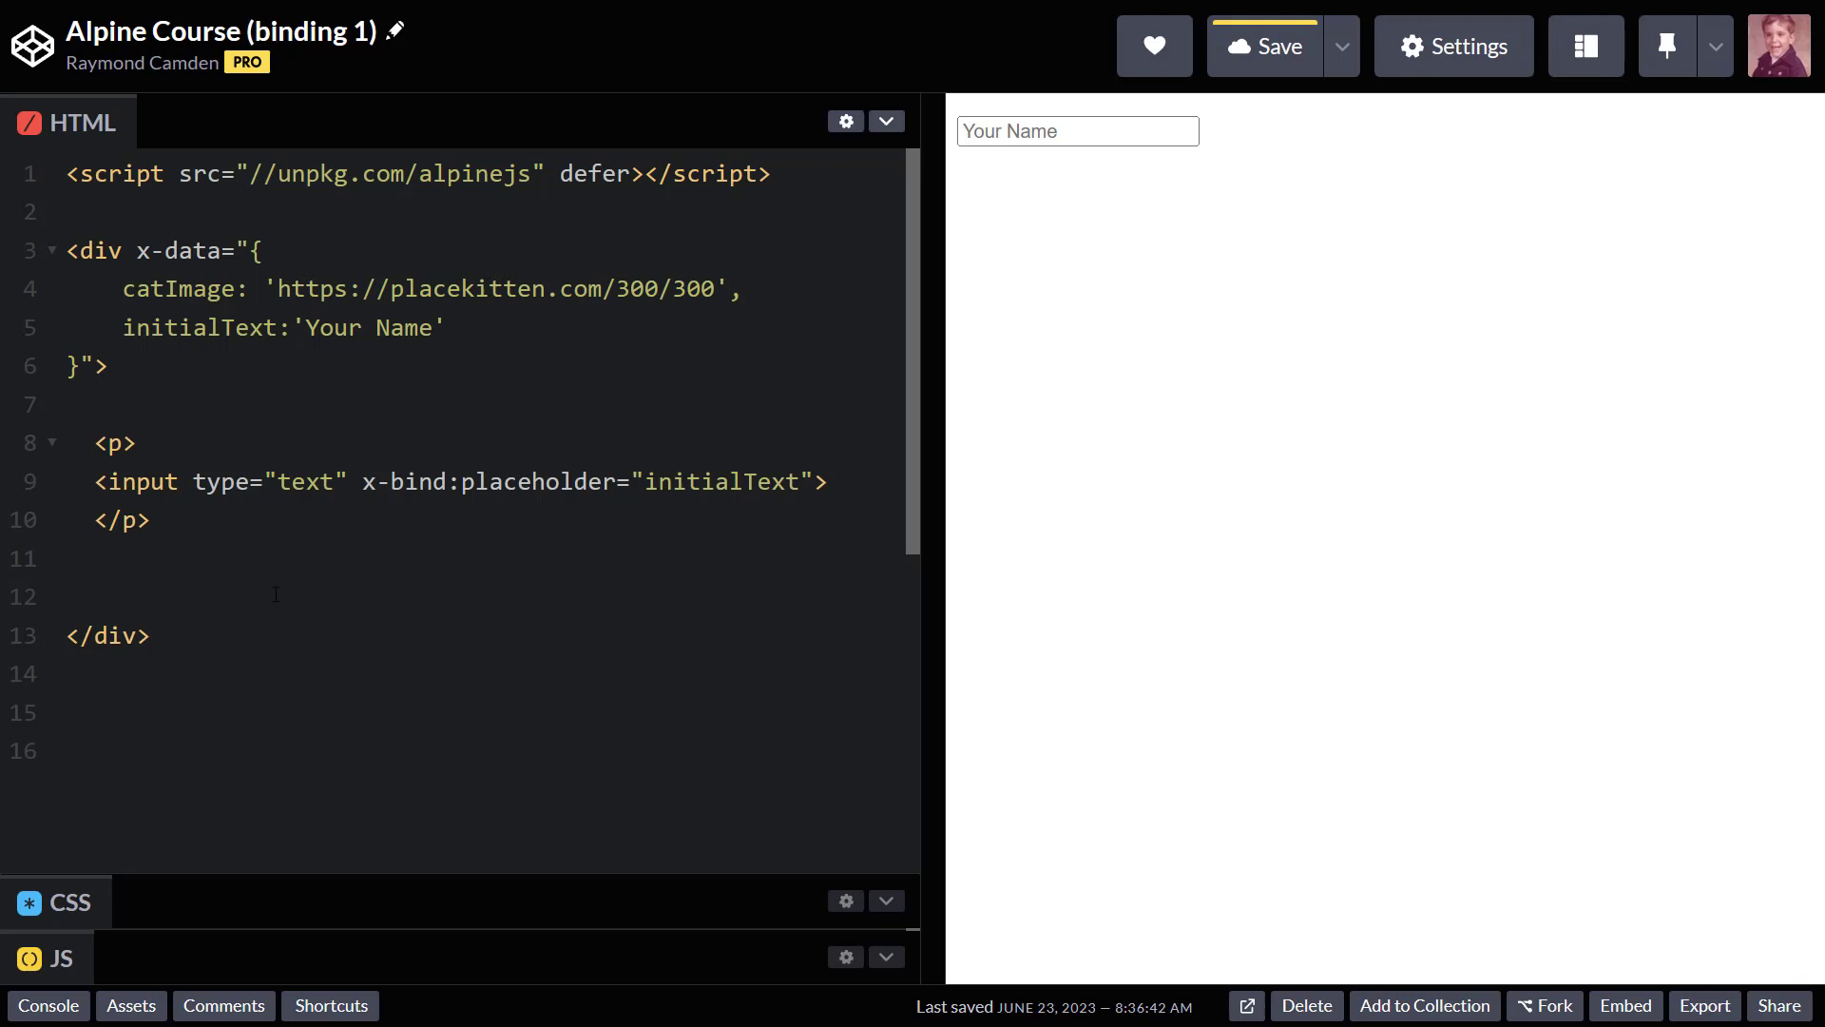
Add <img x-bind:src="catImage"> below the paragraph so the kitten photo renders.
text(<img x-bind:src="catImage">)
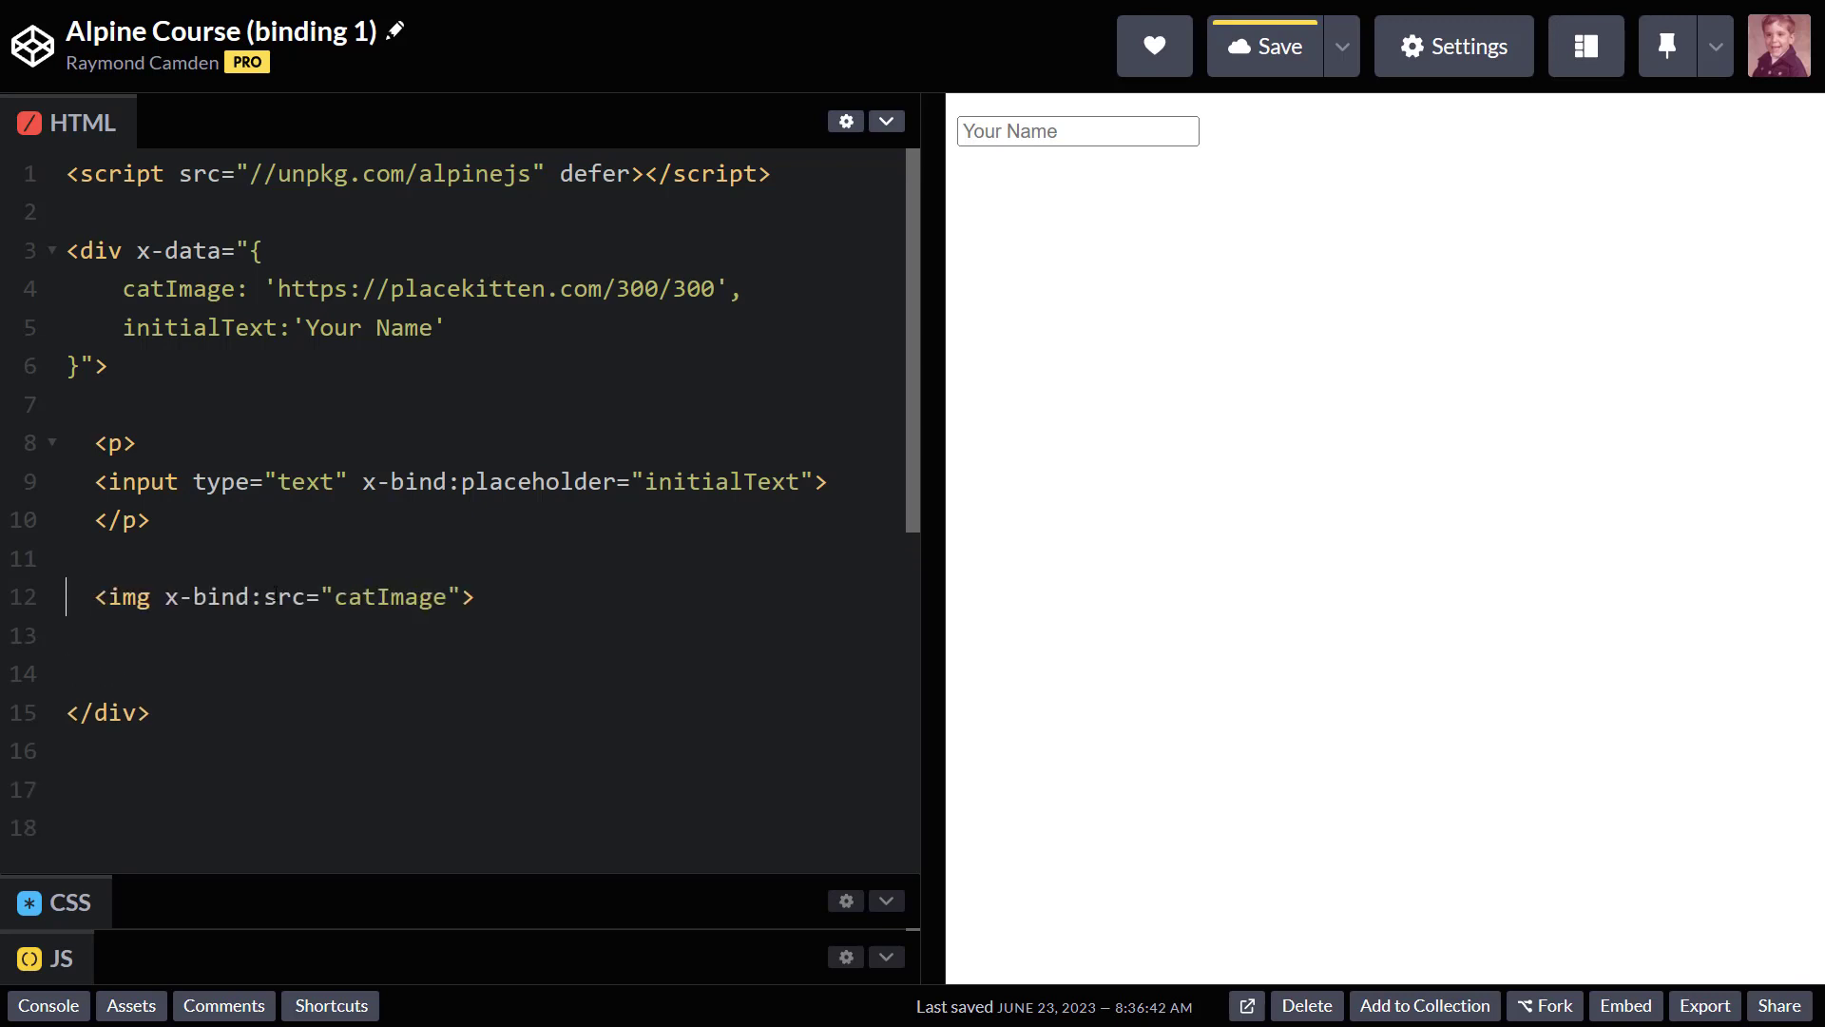
click(81, 635)
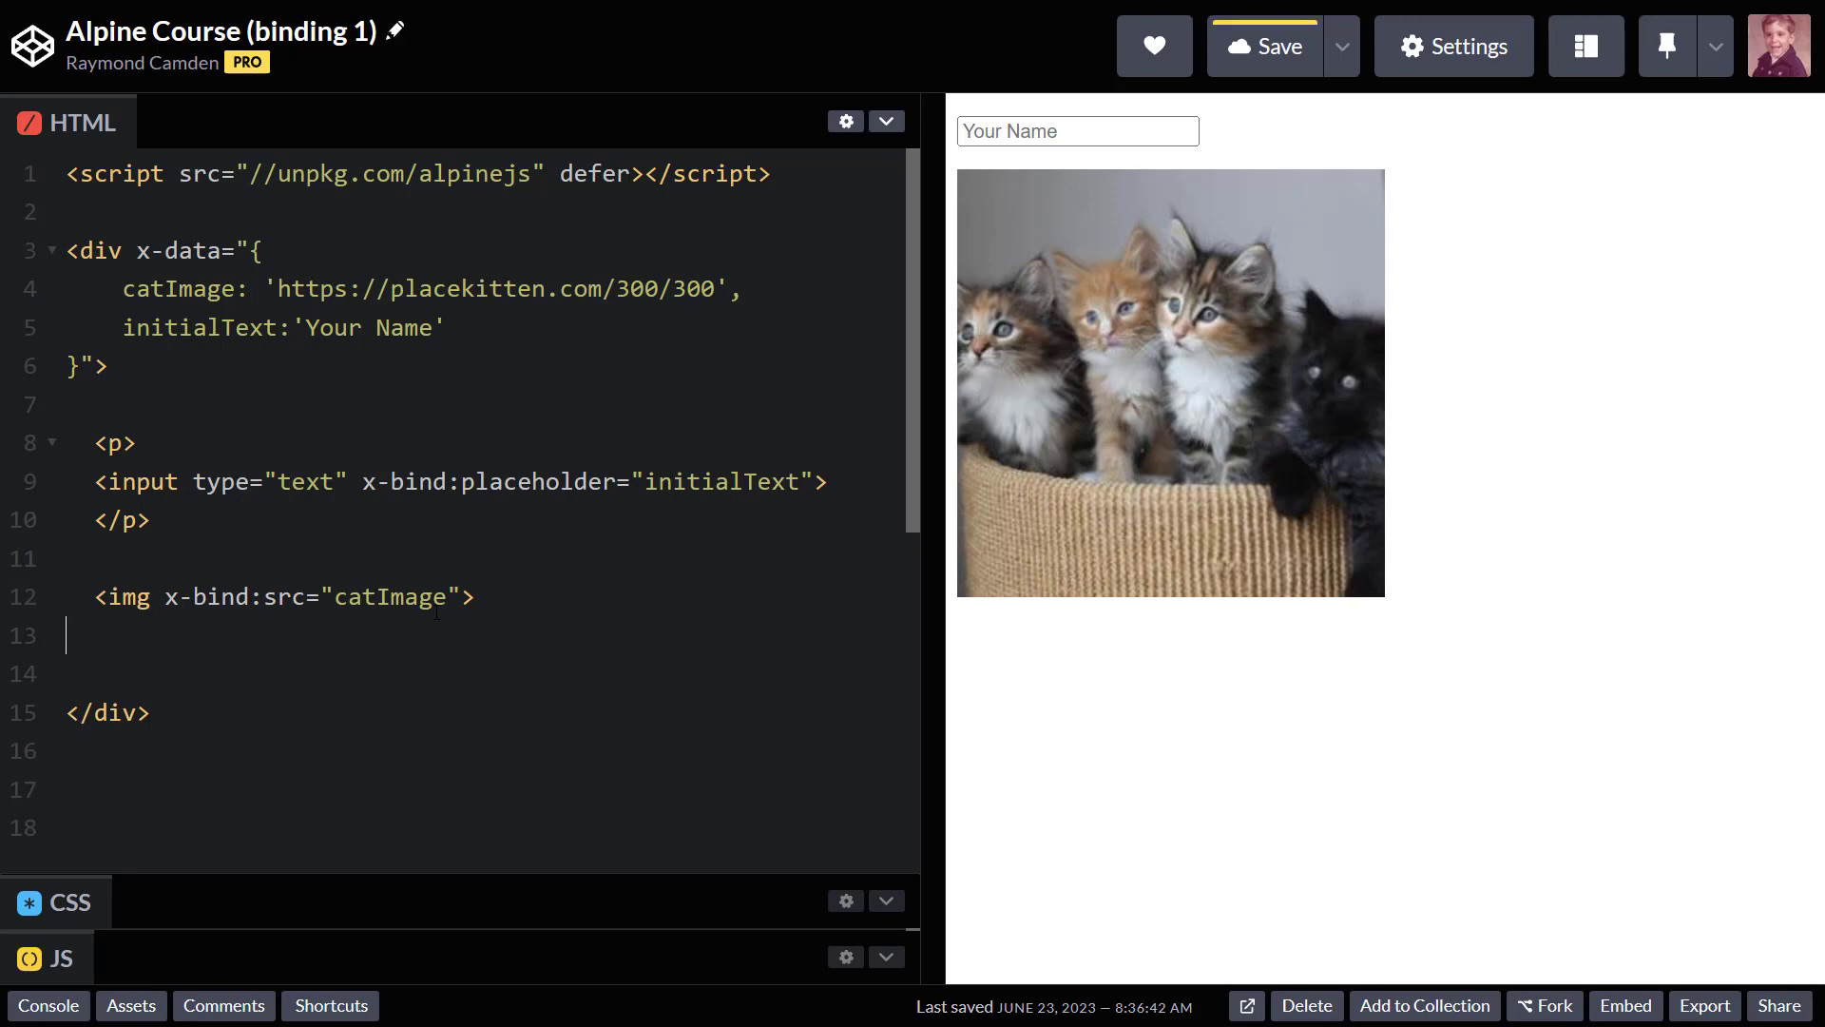
mouse_move(1154, 640)
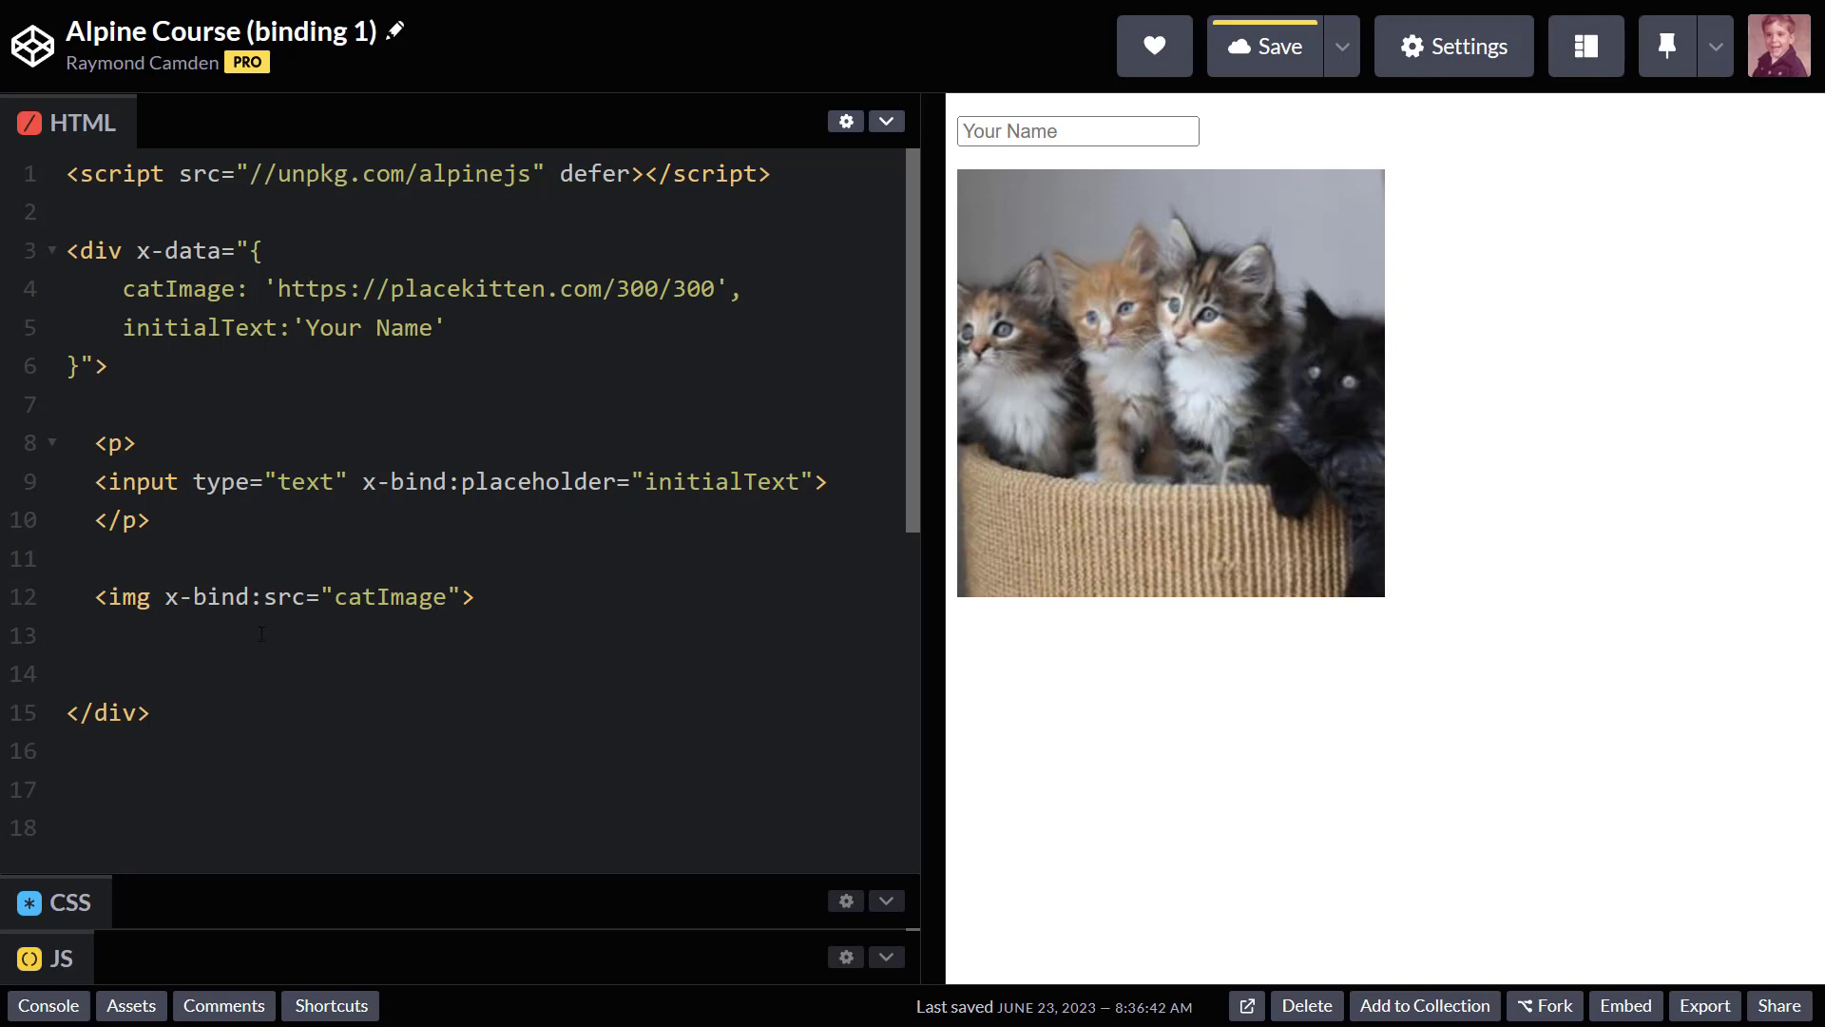
click(249, 595)
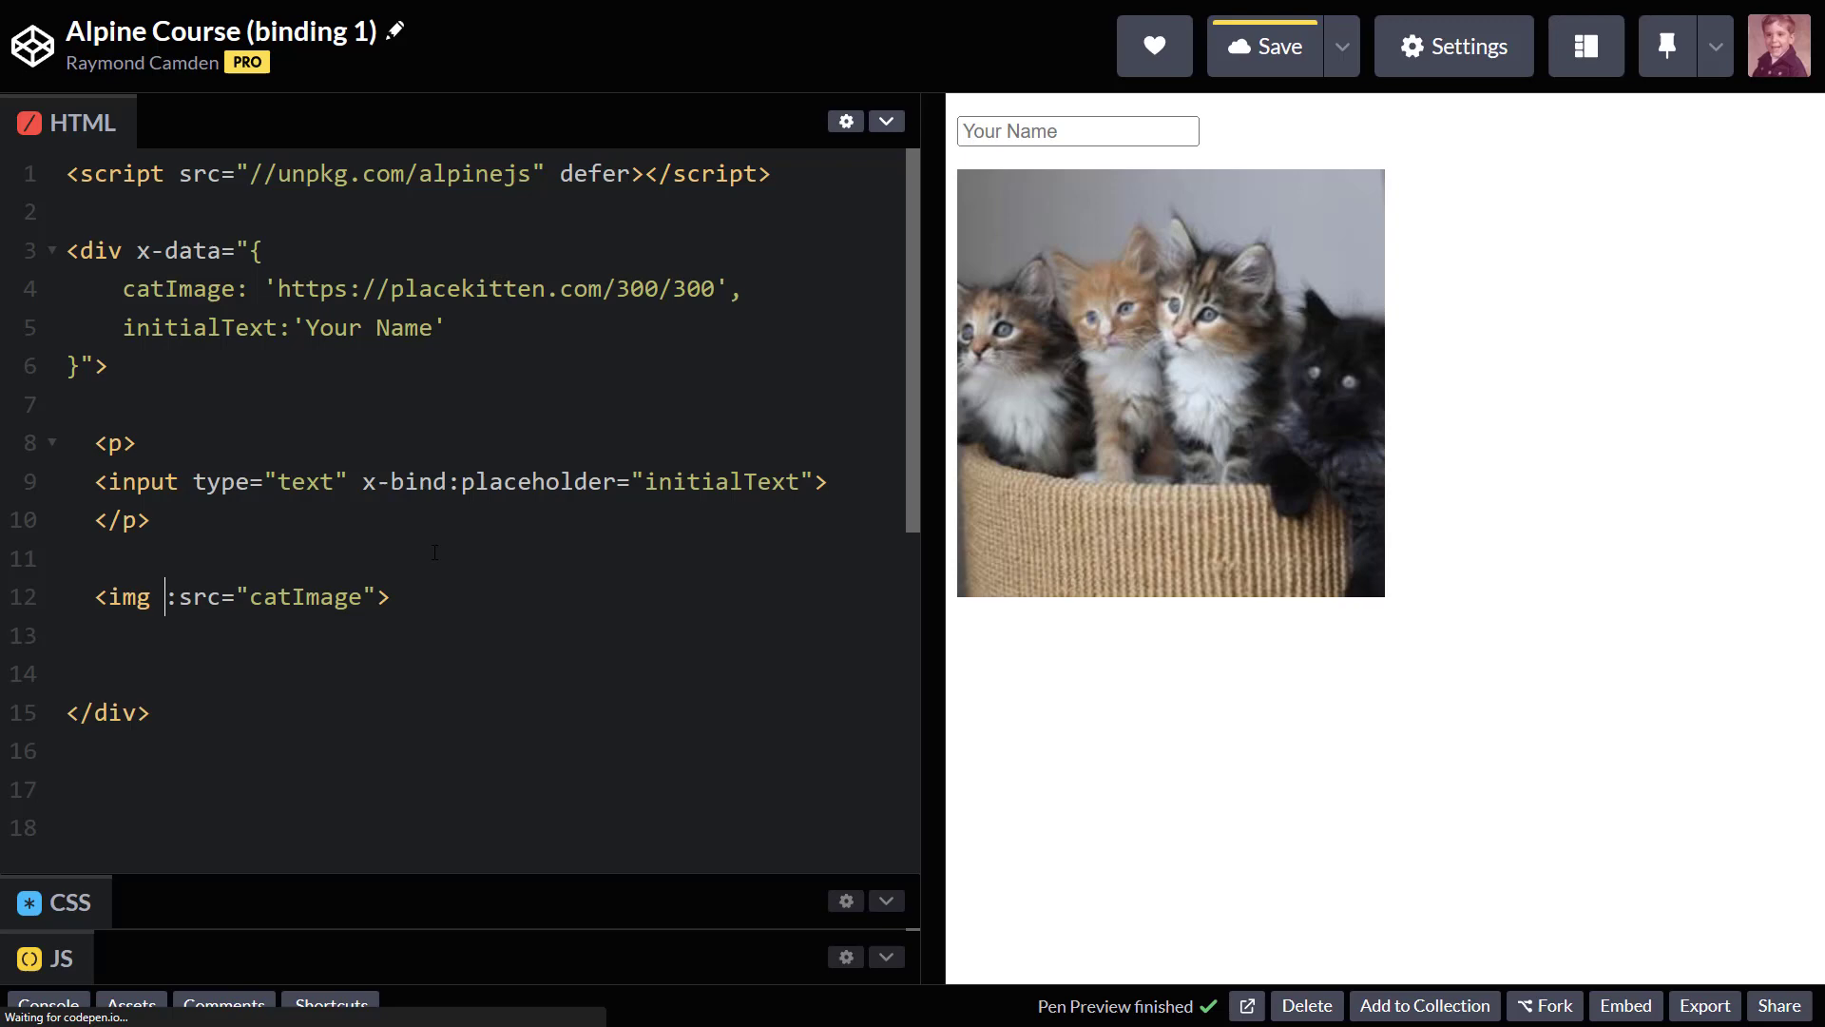
Shorten the image binding to :src and change the placekitten URL to 350/350.
click(1266, 46)
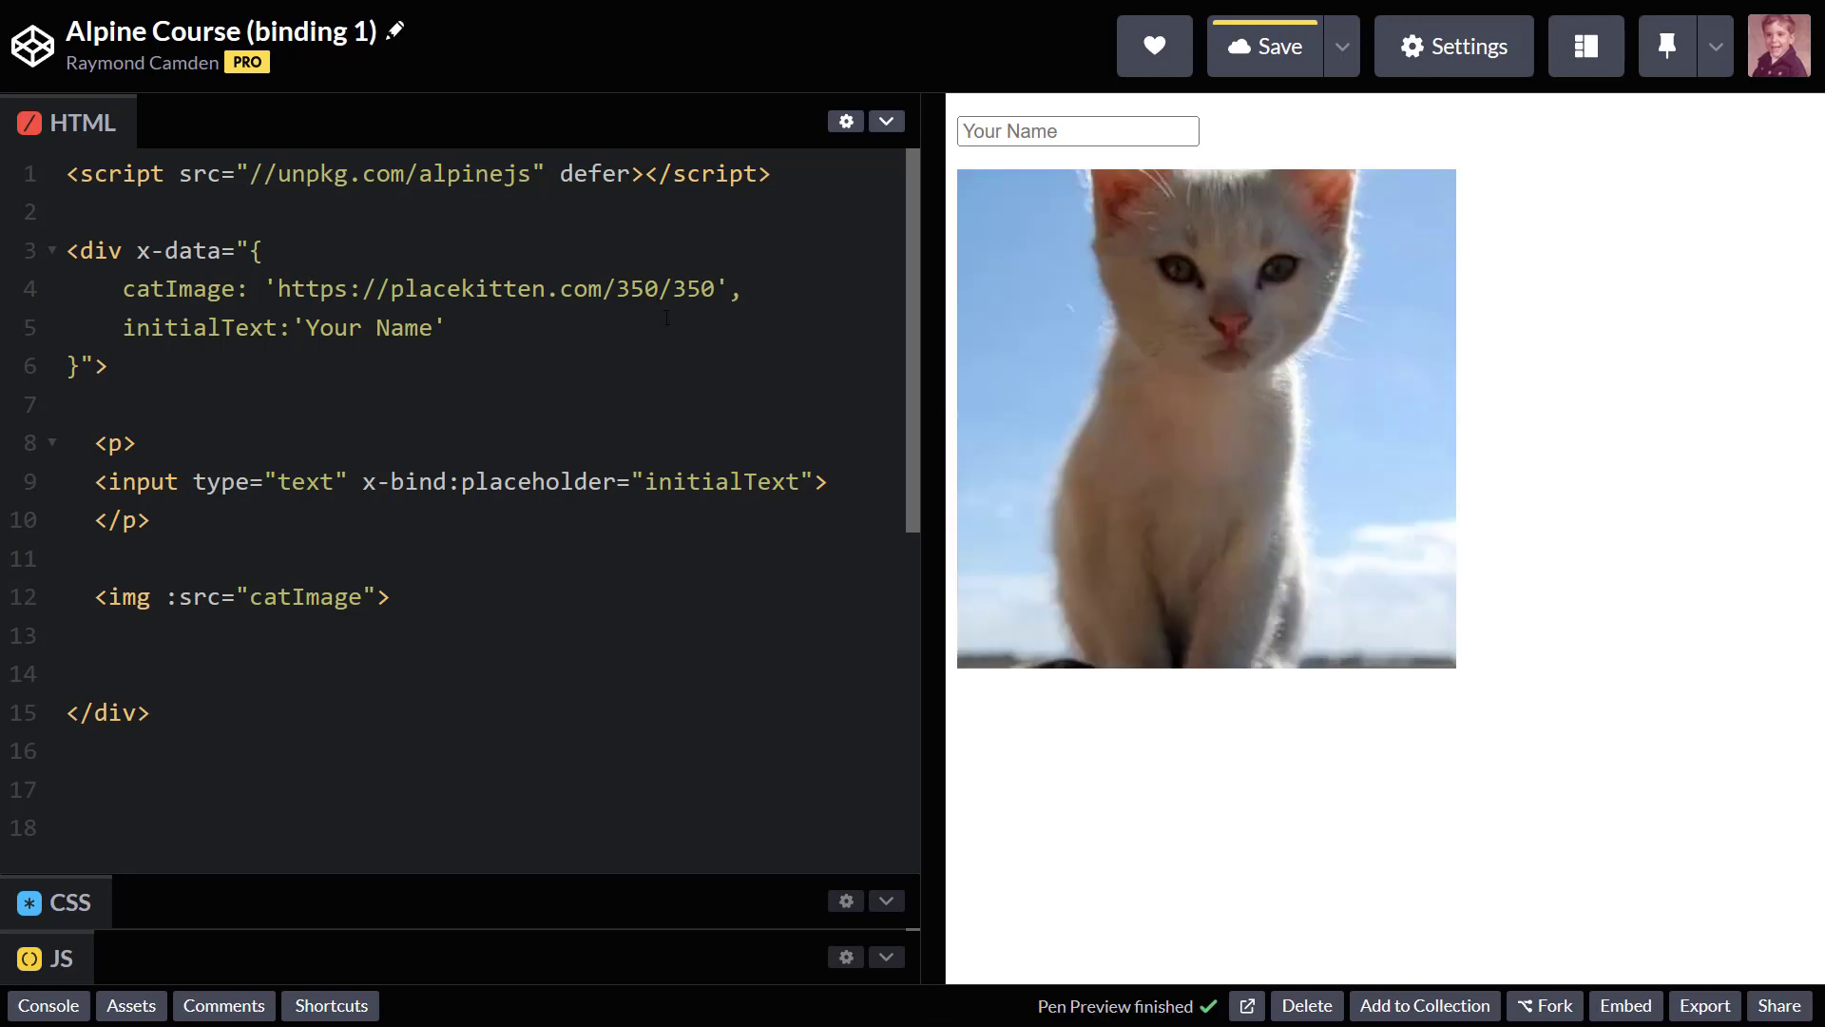
click(1263, 46)
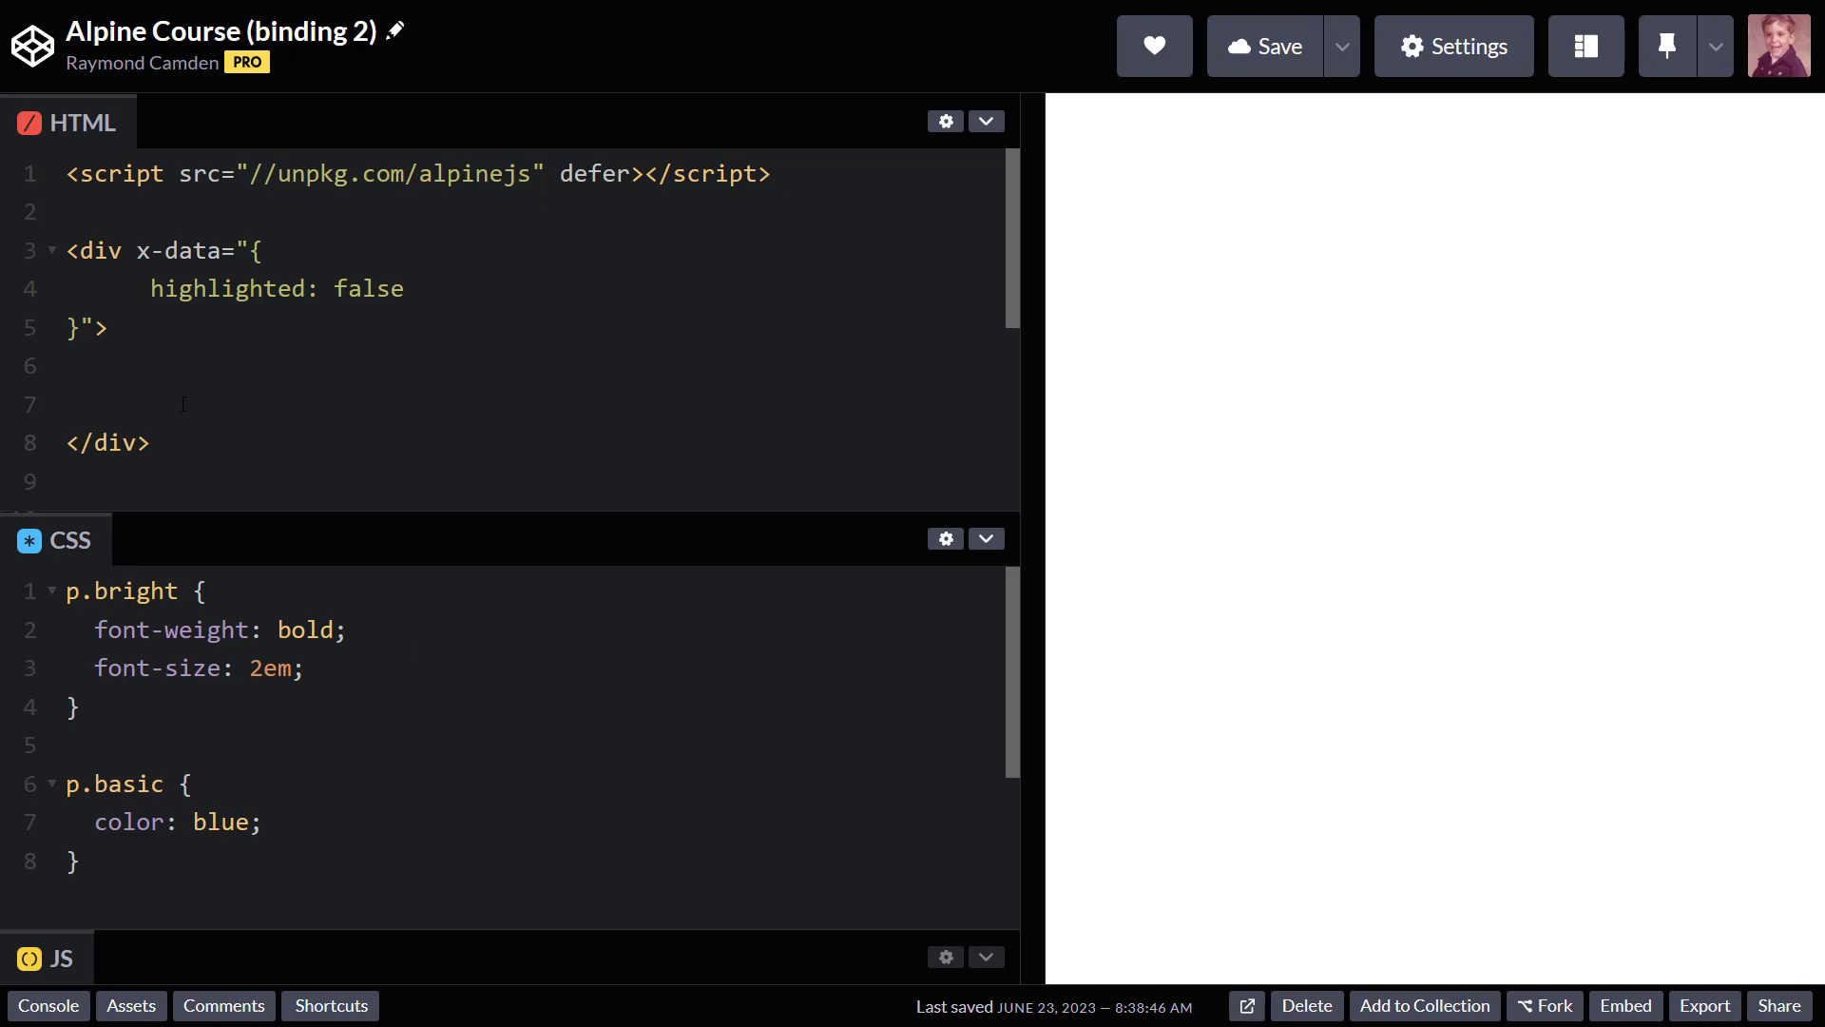
Add <p class="basic">Hello World!</p> inside the div so it renders in blue.
text(<p clas)
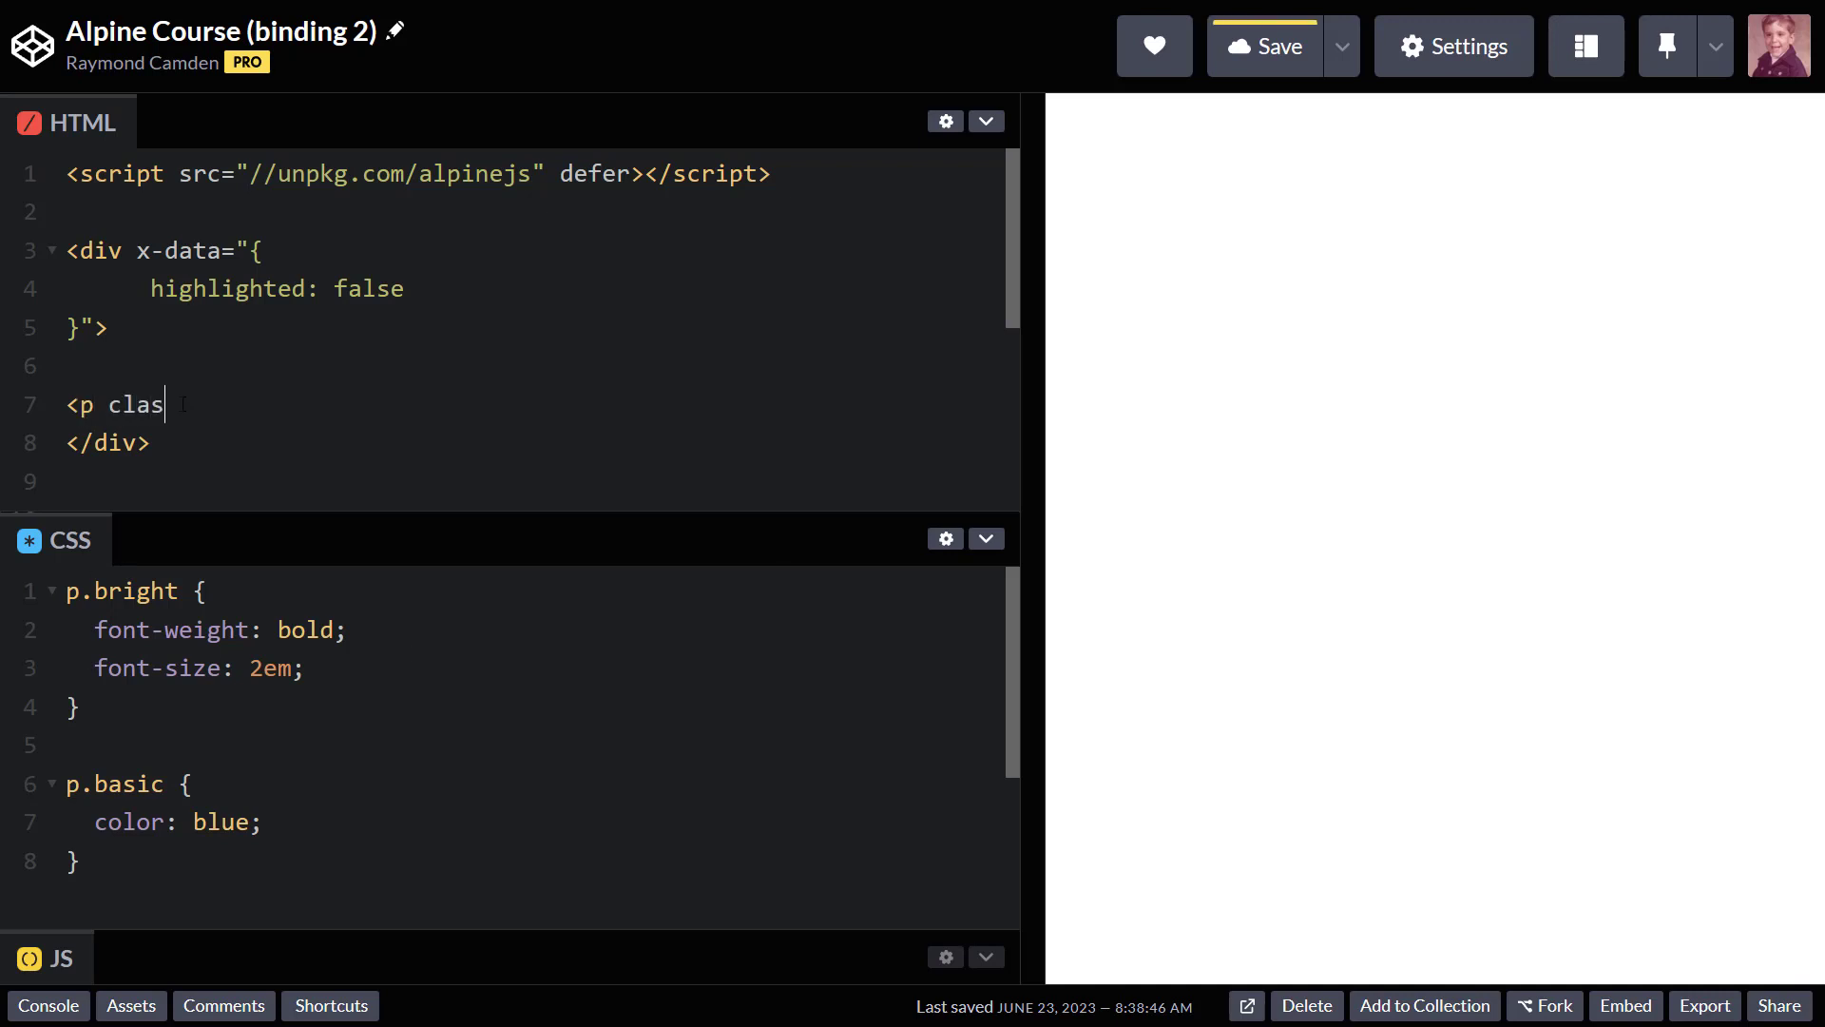
text(s="basi)
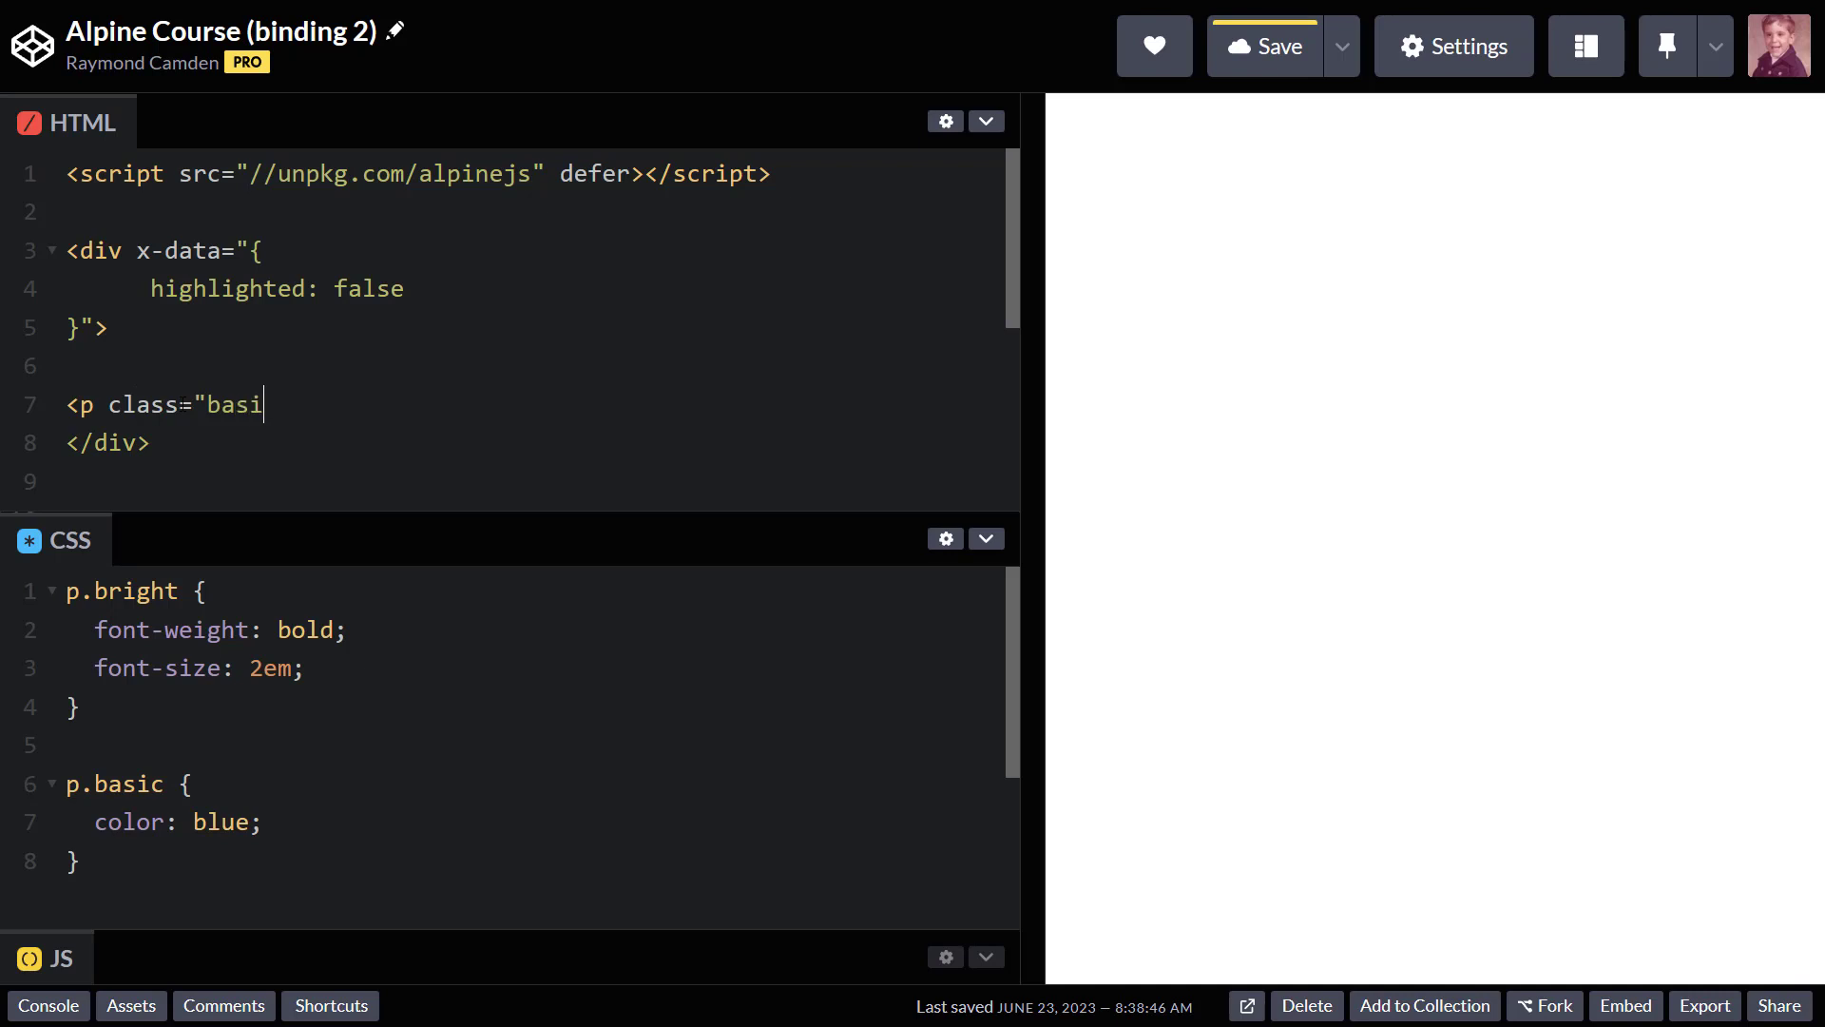
text(c">)
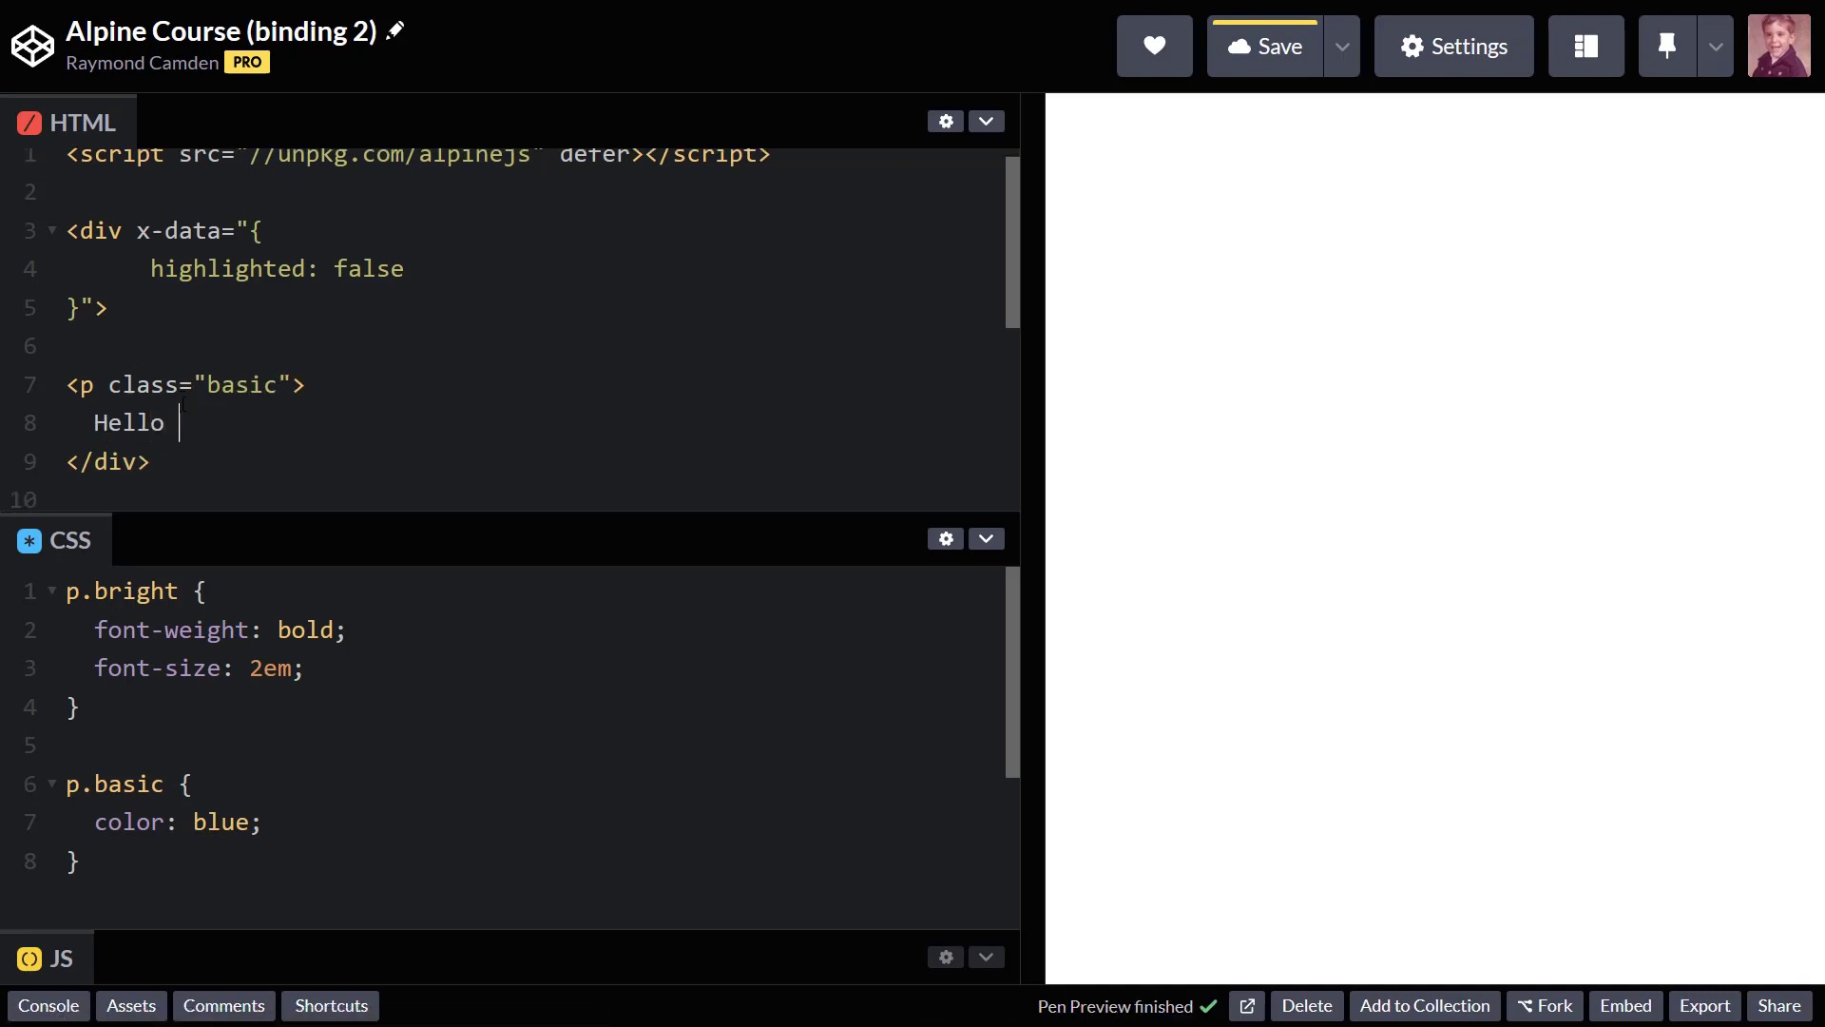
text(World!)
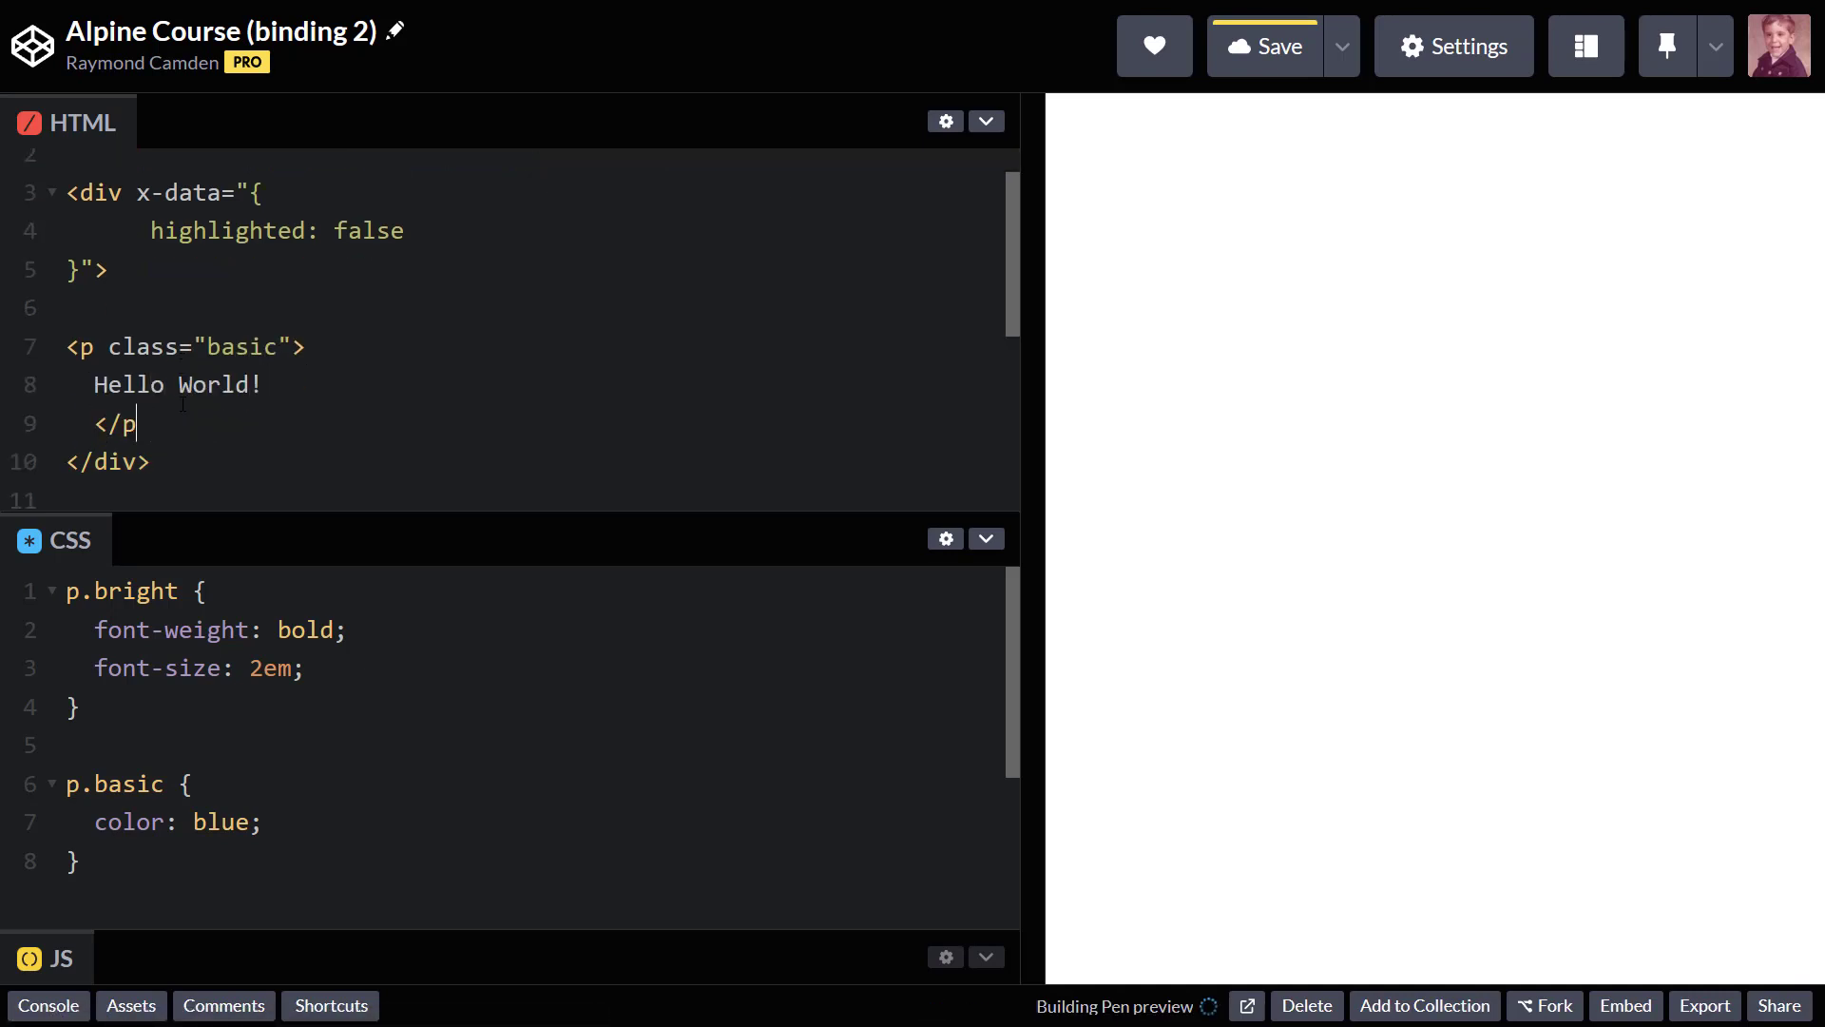
click(1263, 46)
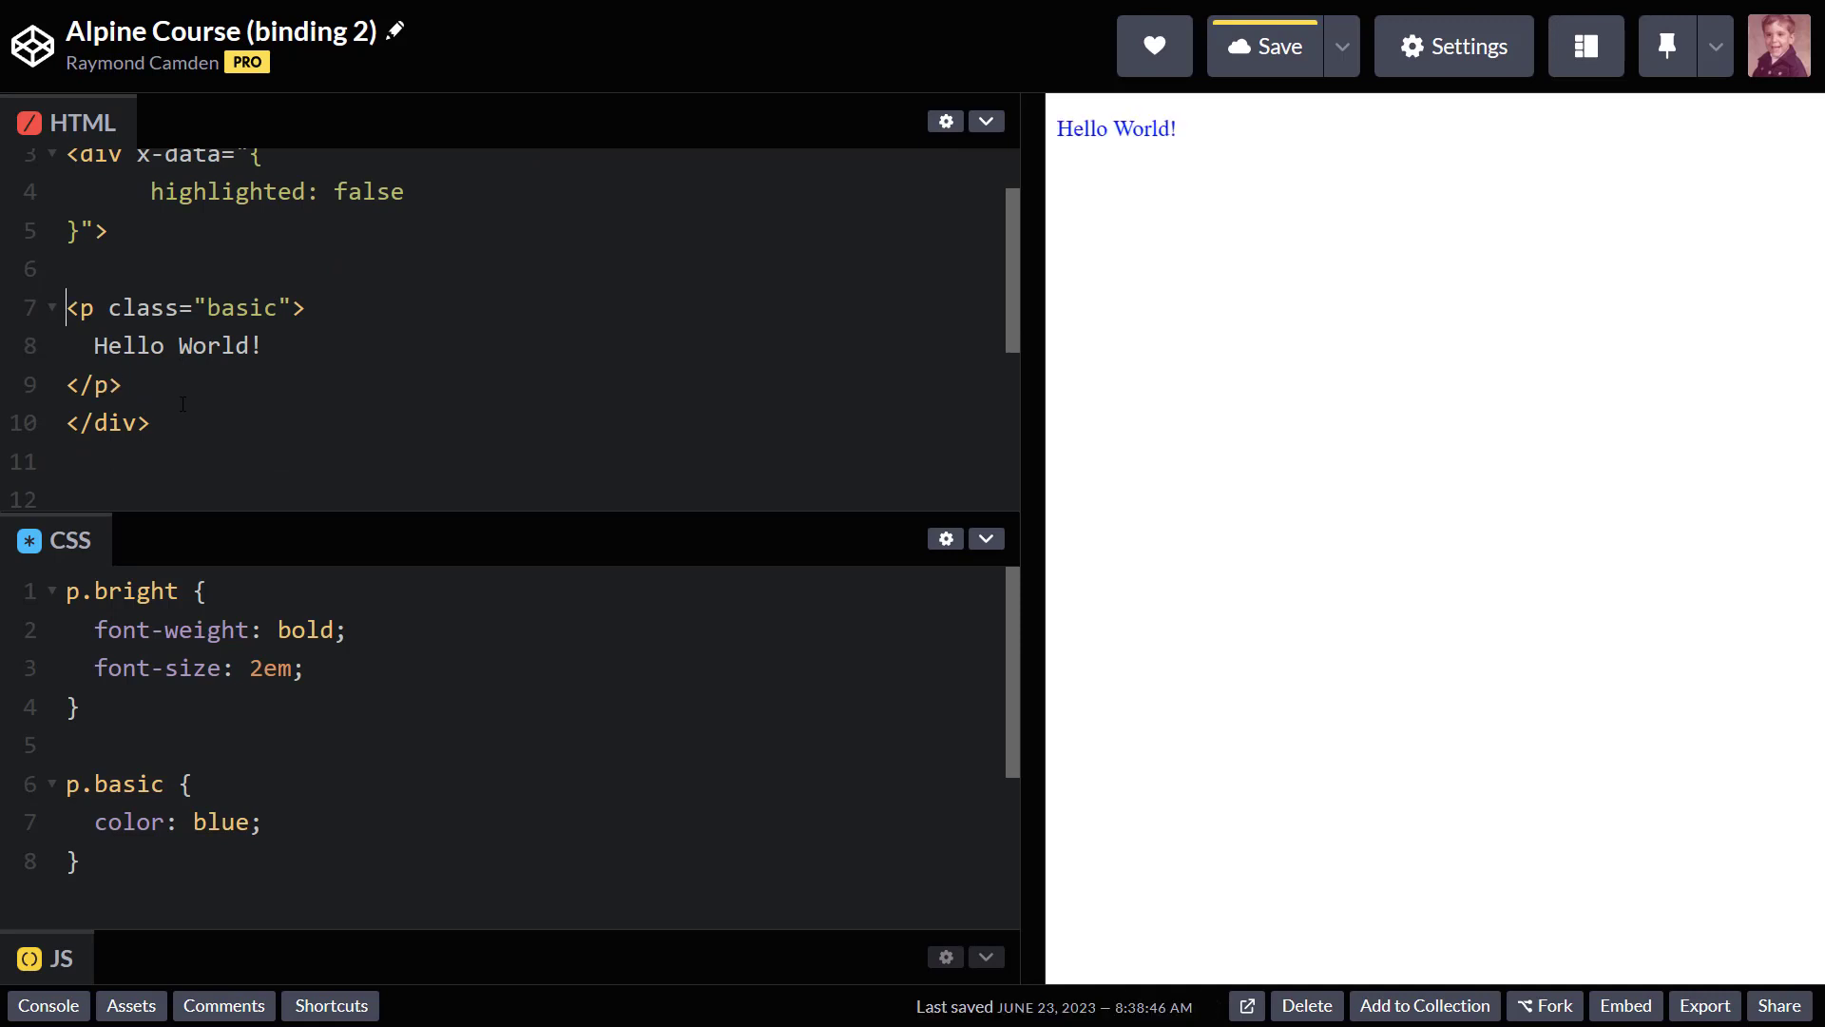
mouse_move(462, 388)
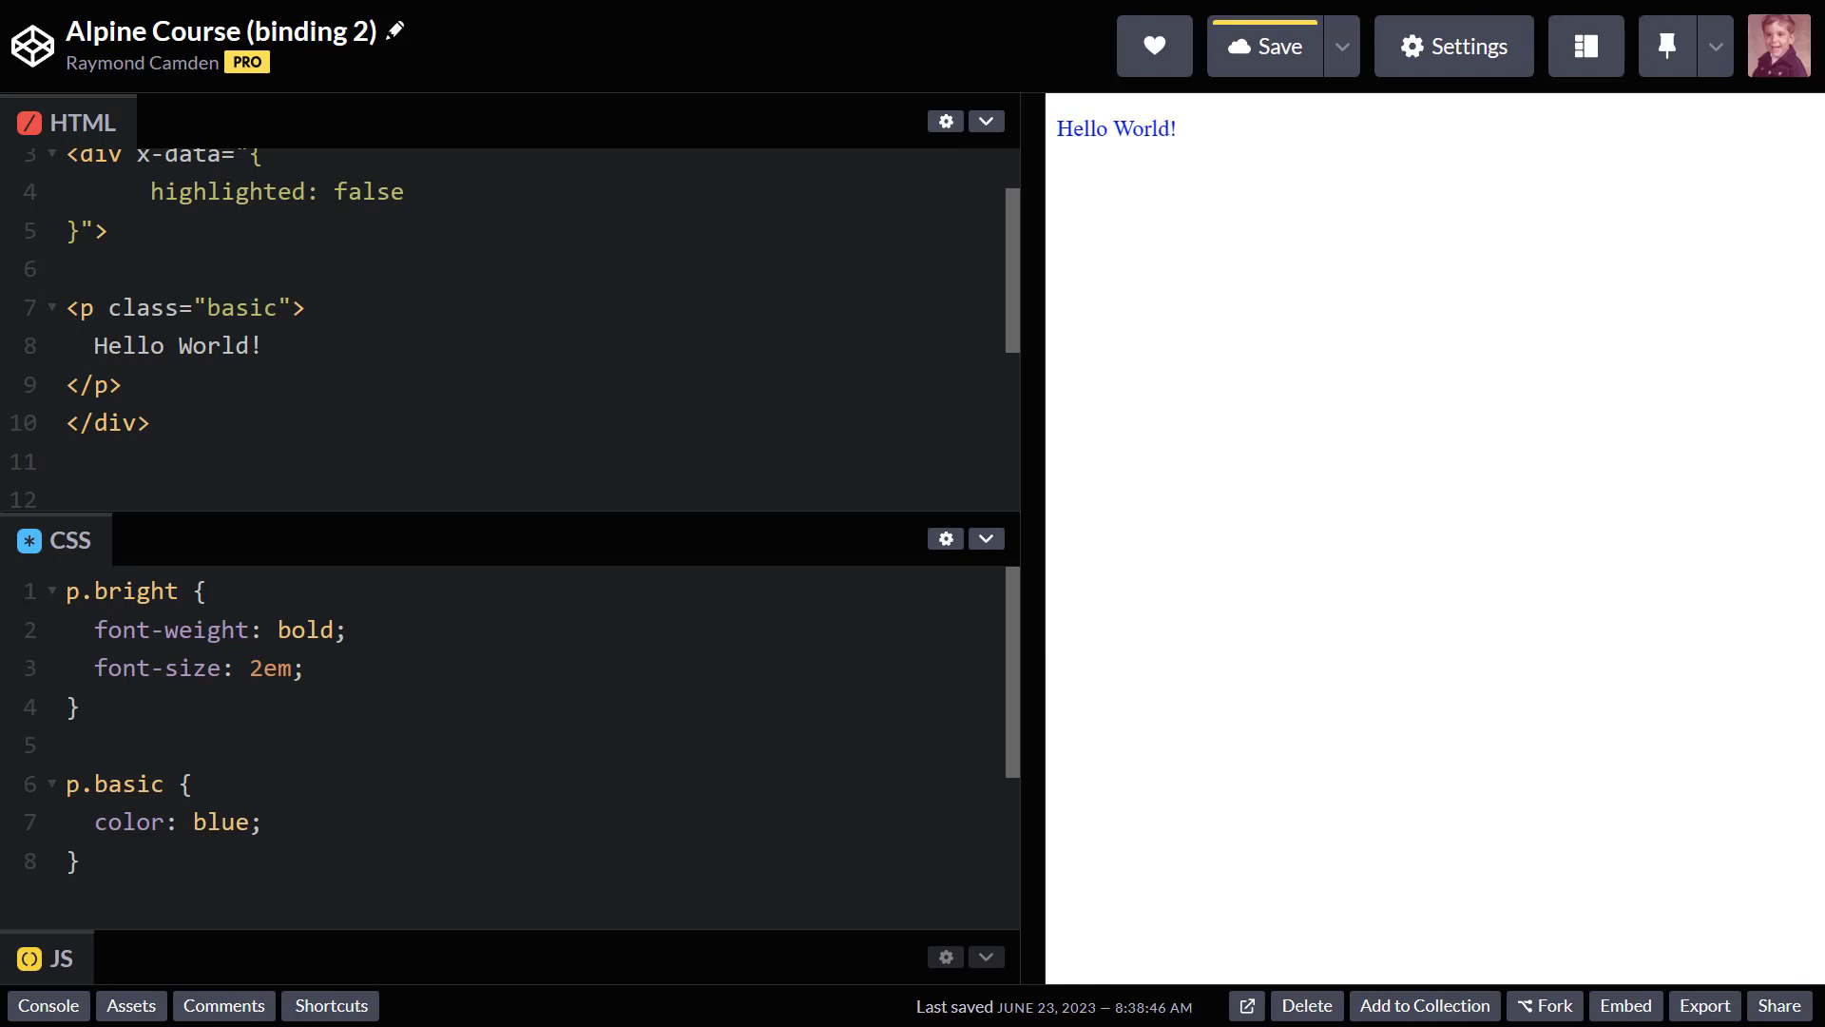
mouse_move(435, 331)
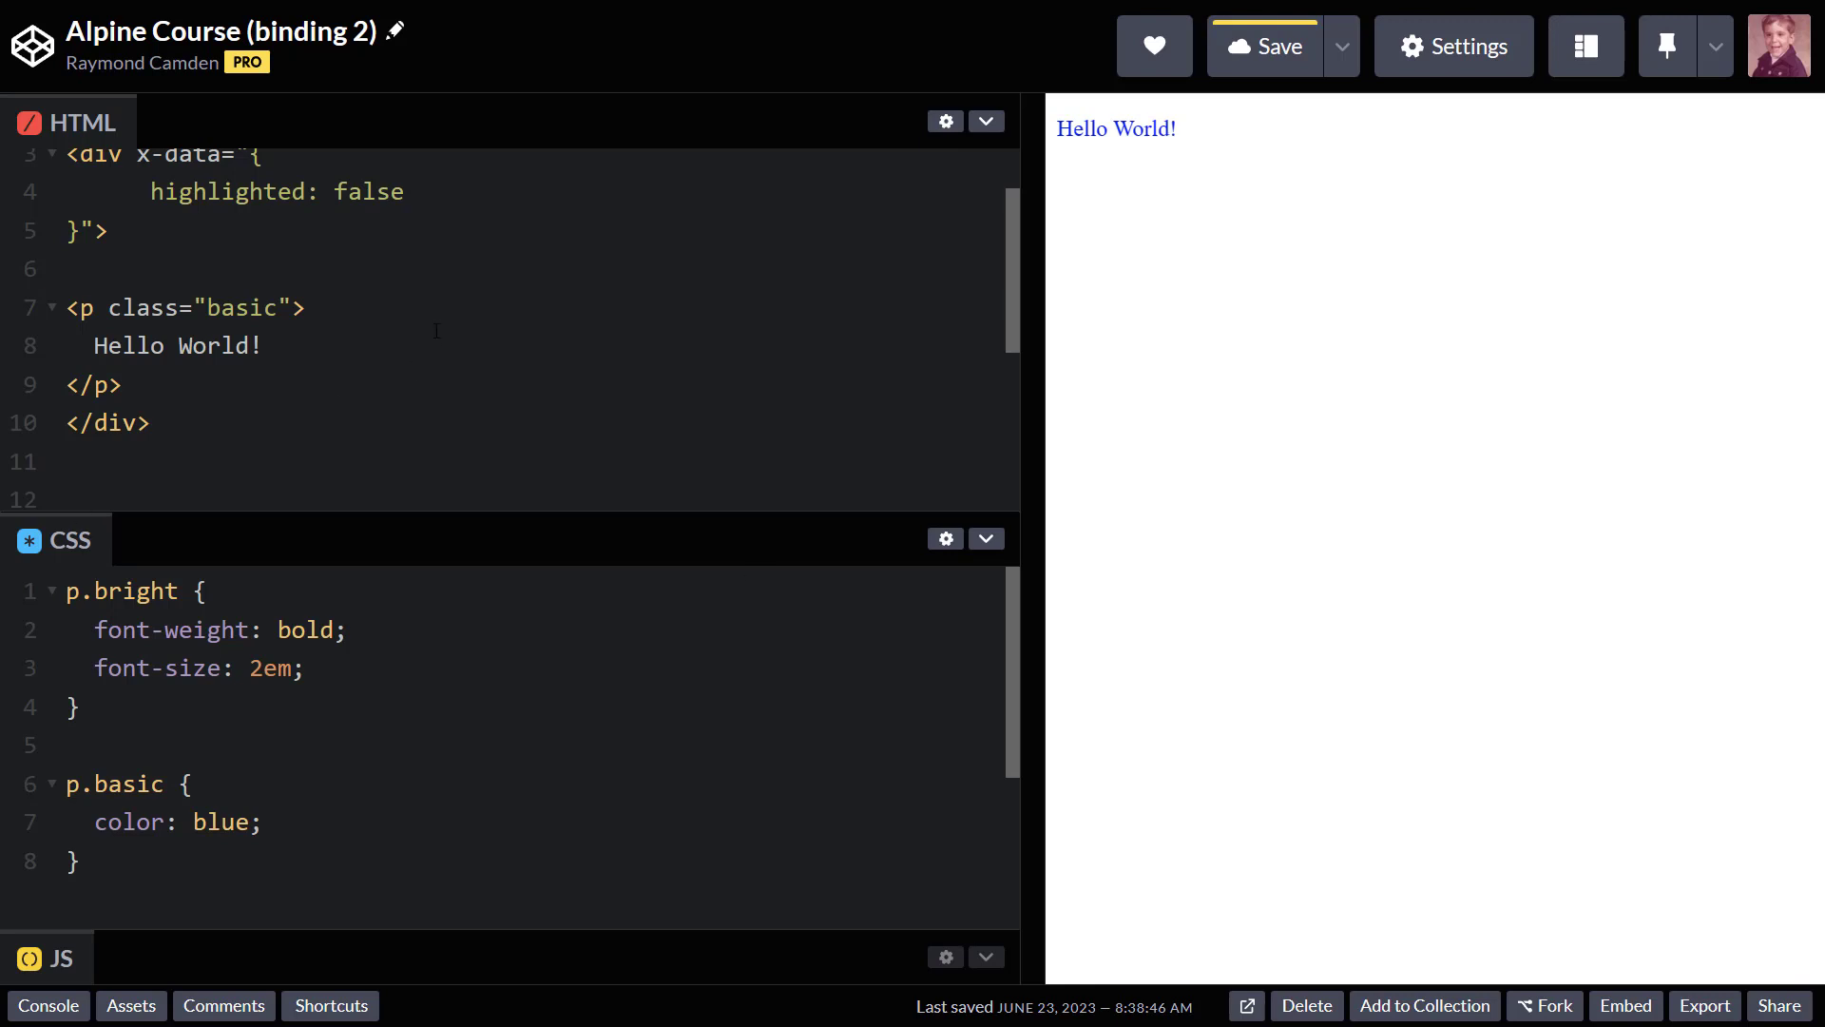
Add :class="highlighted?'bright':''" to the paragraph after class="basic".
scroll(up, 3)
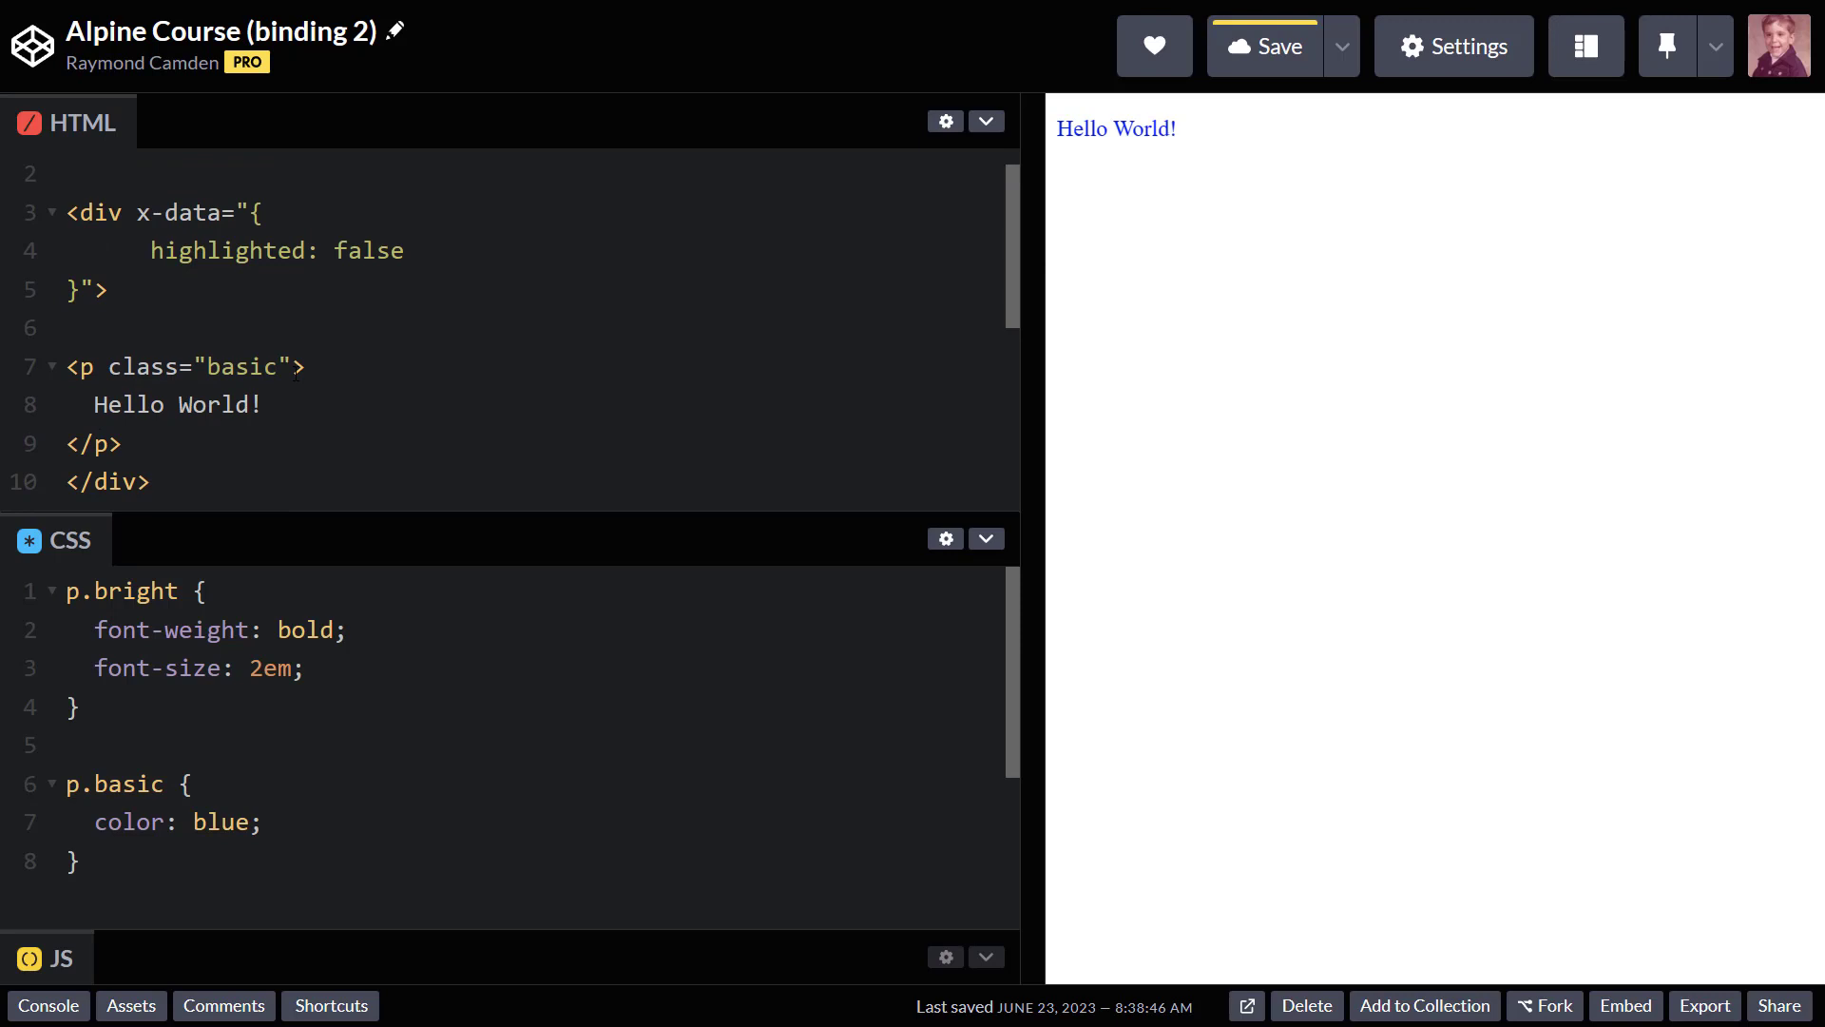
text(:class="highlighted?'bright':''")
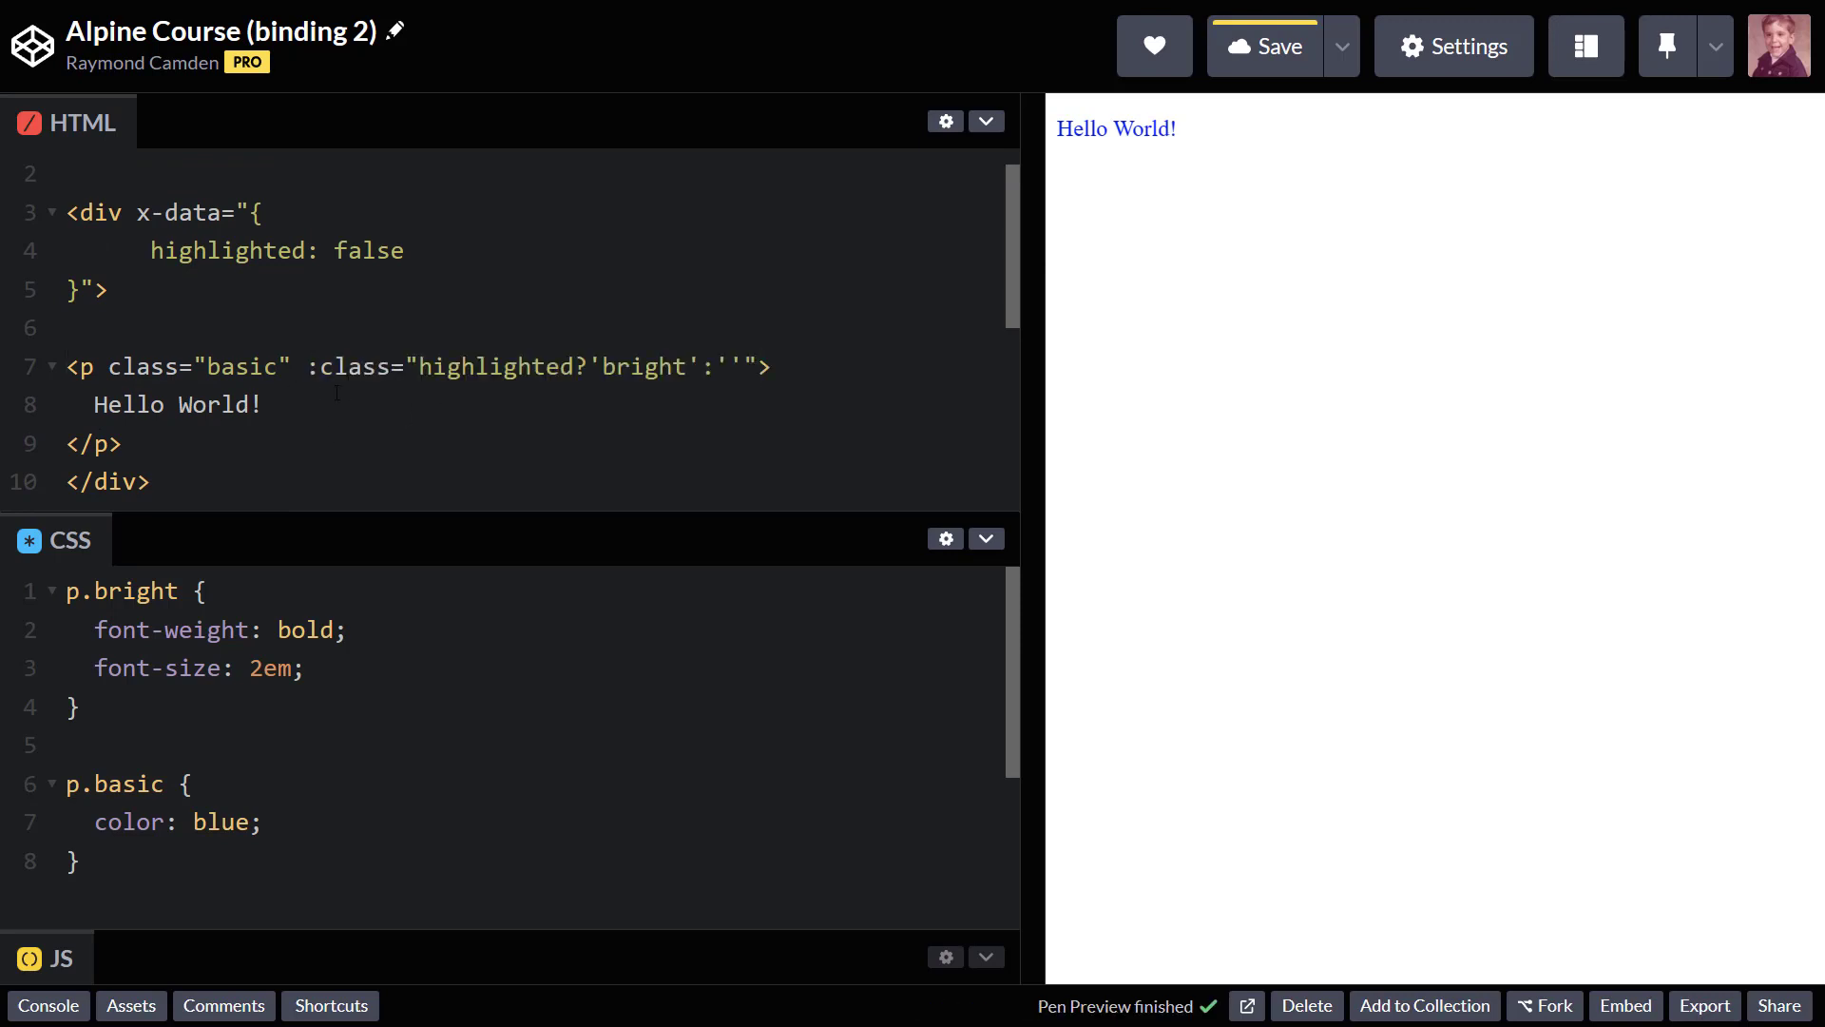
click(1262, 45)
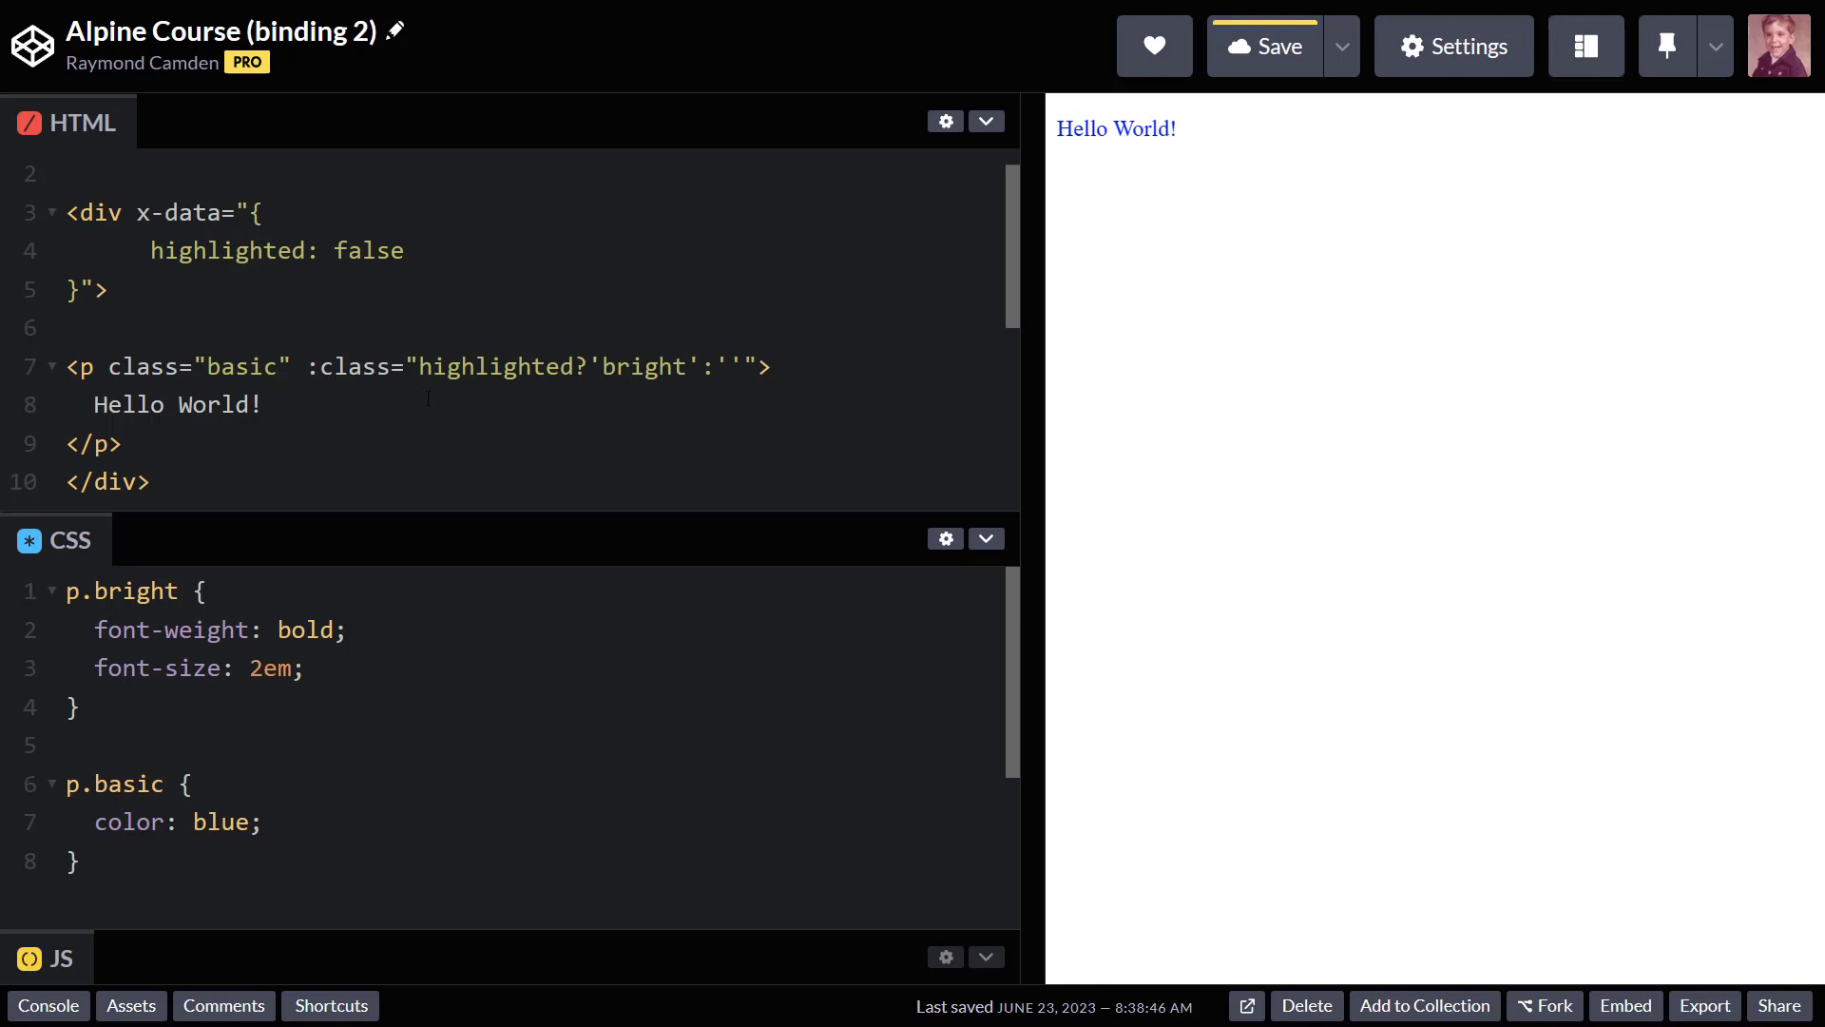
click(758, 365)
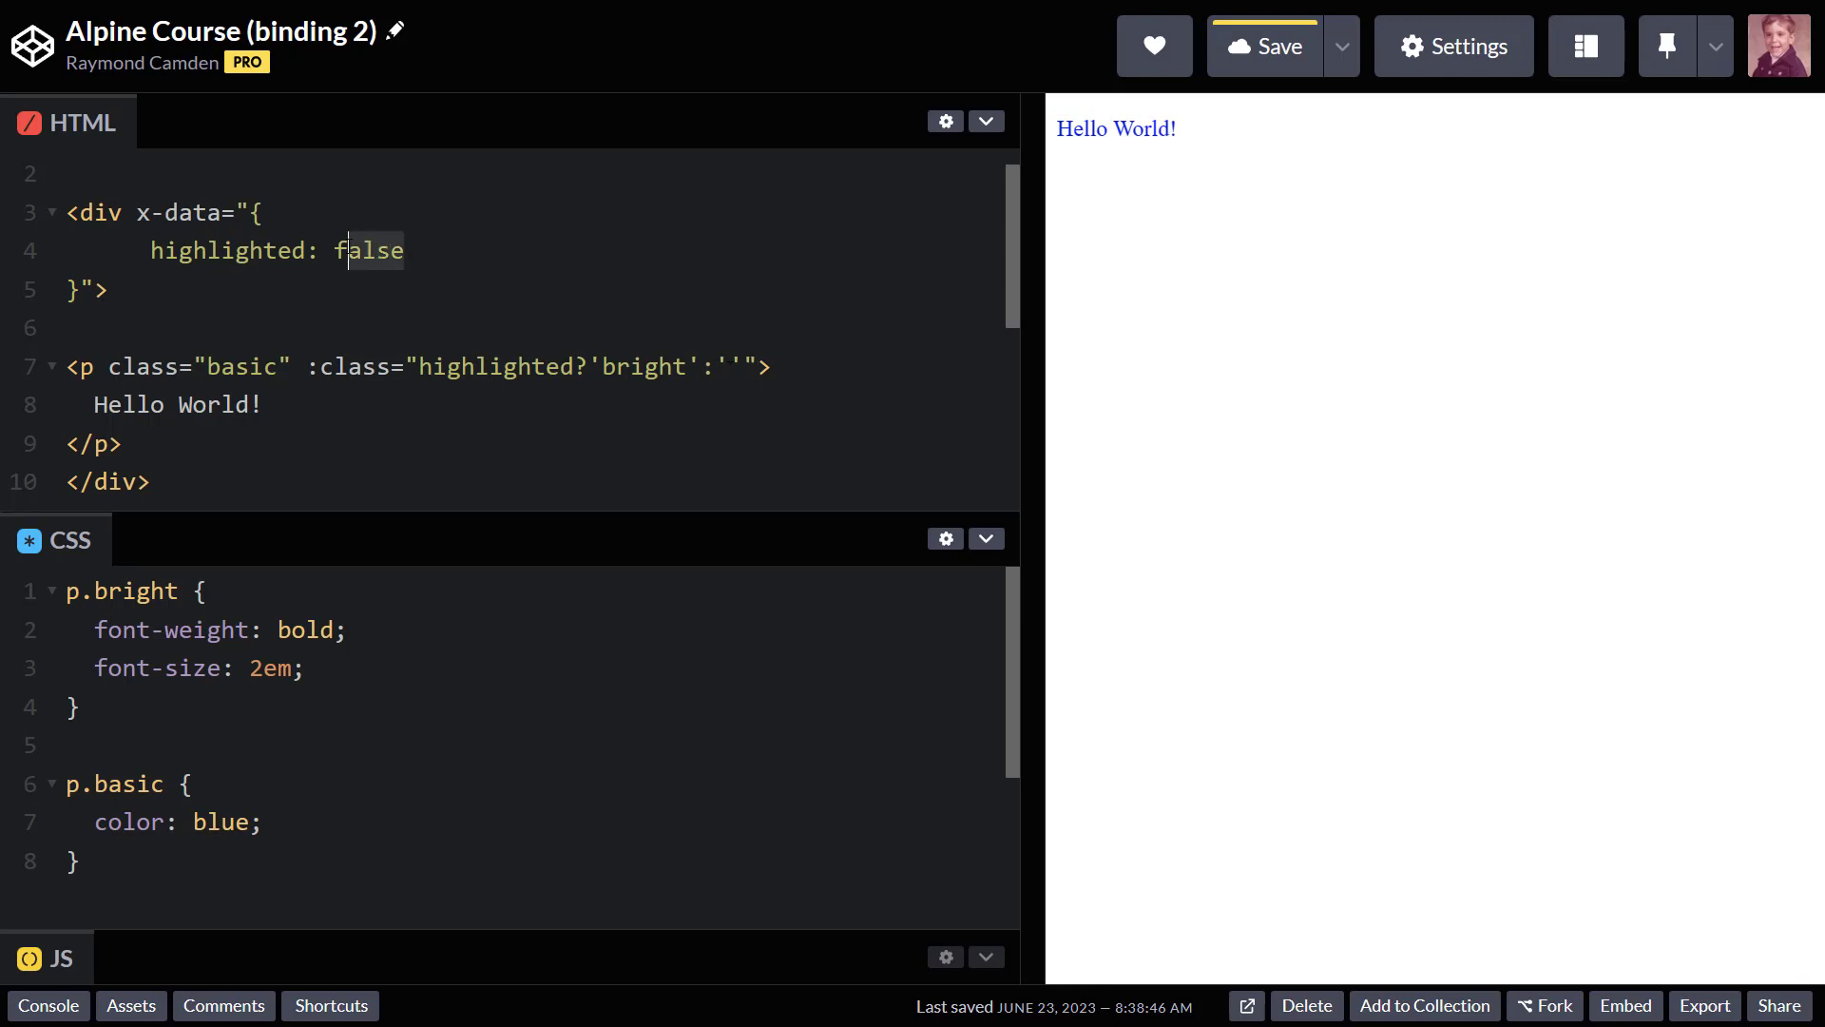
Set highlighted to true so Hello World! renders large and bold, and save the pen.
text(true)
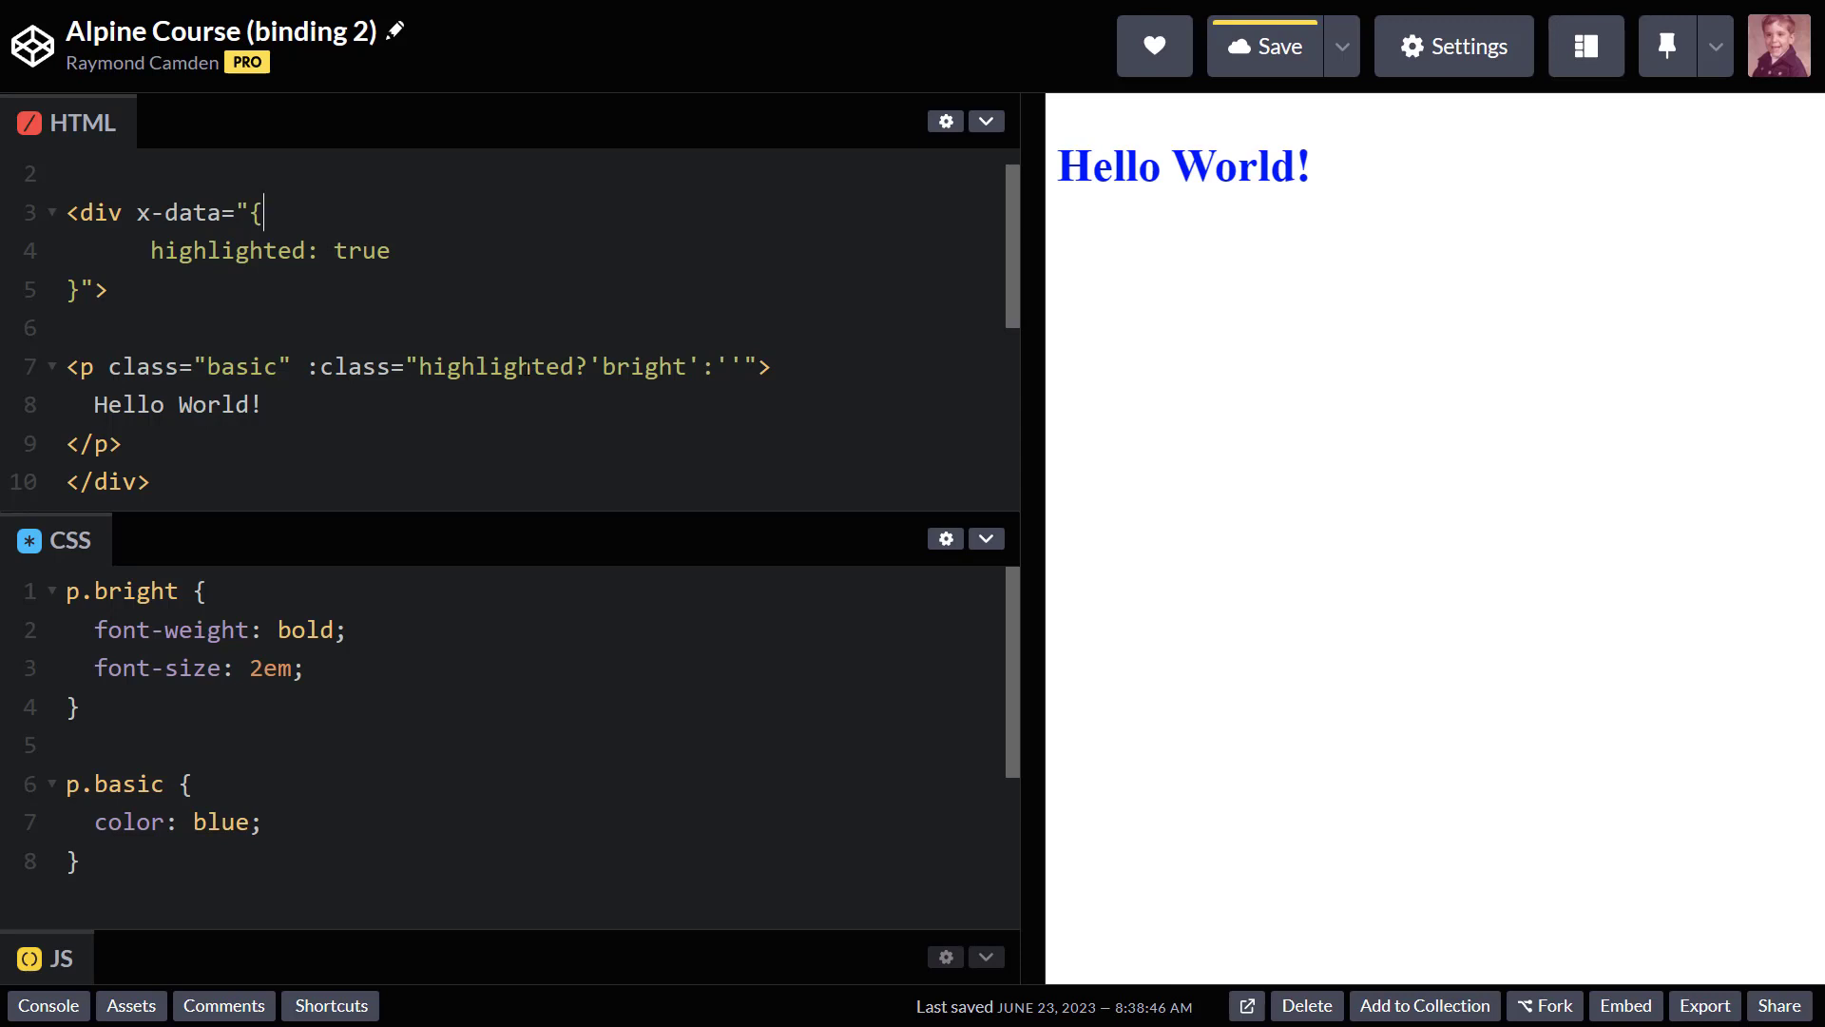
click(1266, 46)
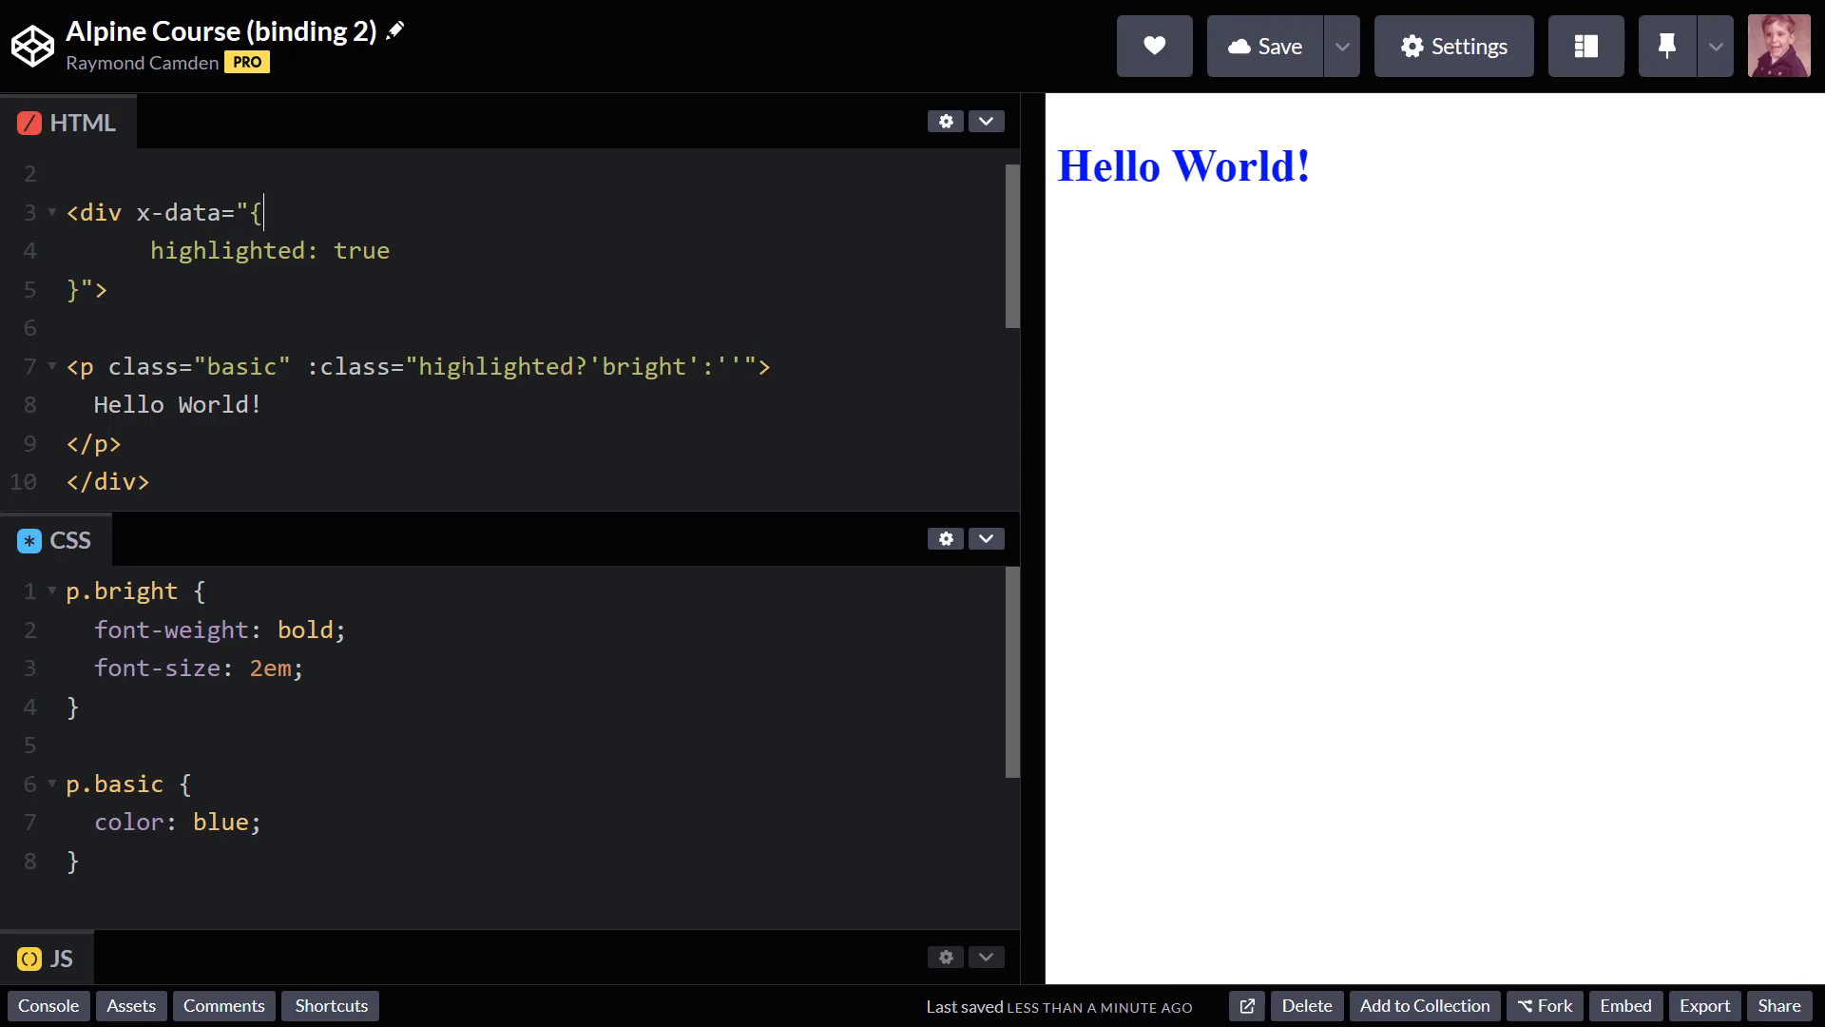
mouse_move(440, 10)
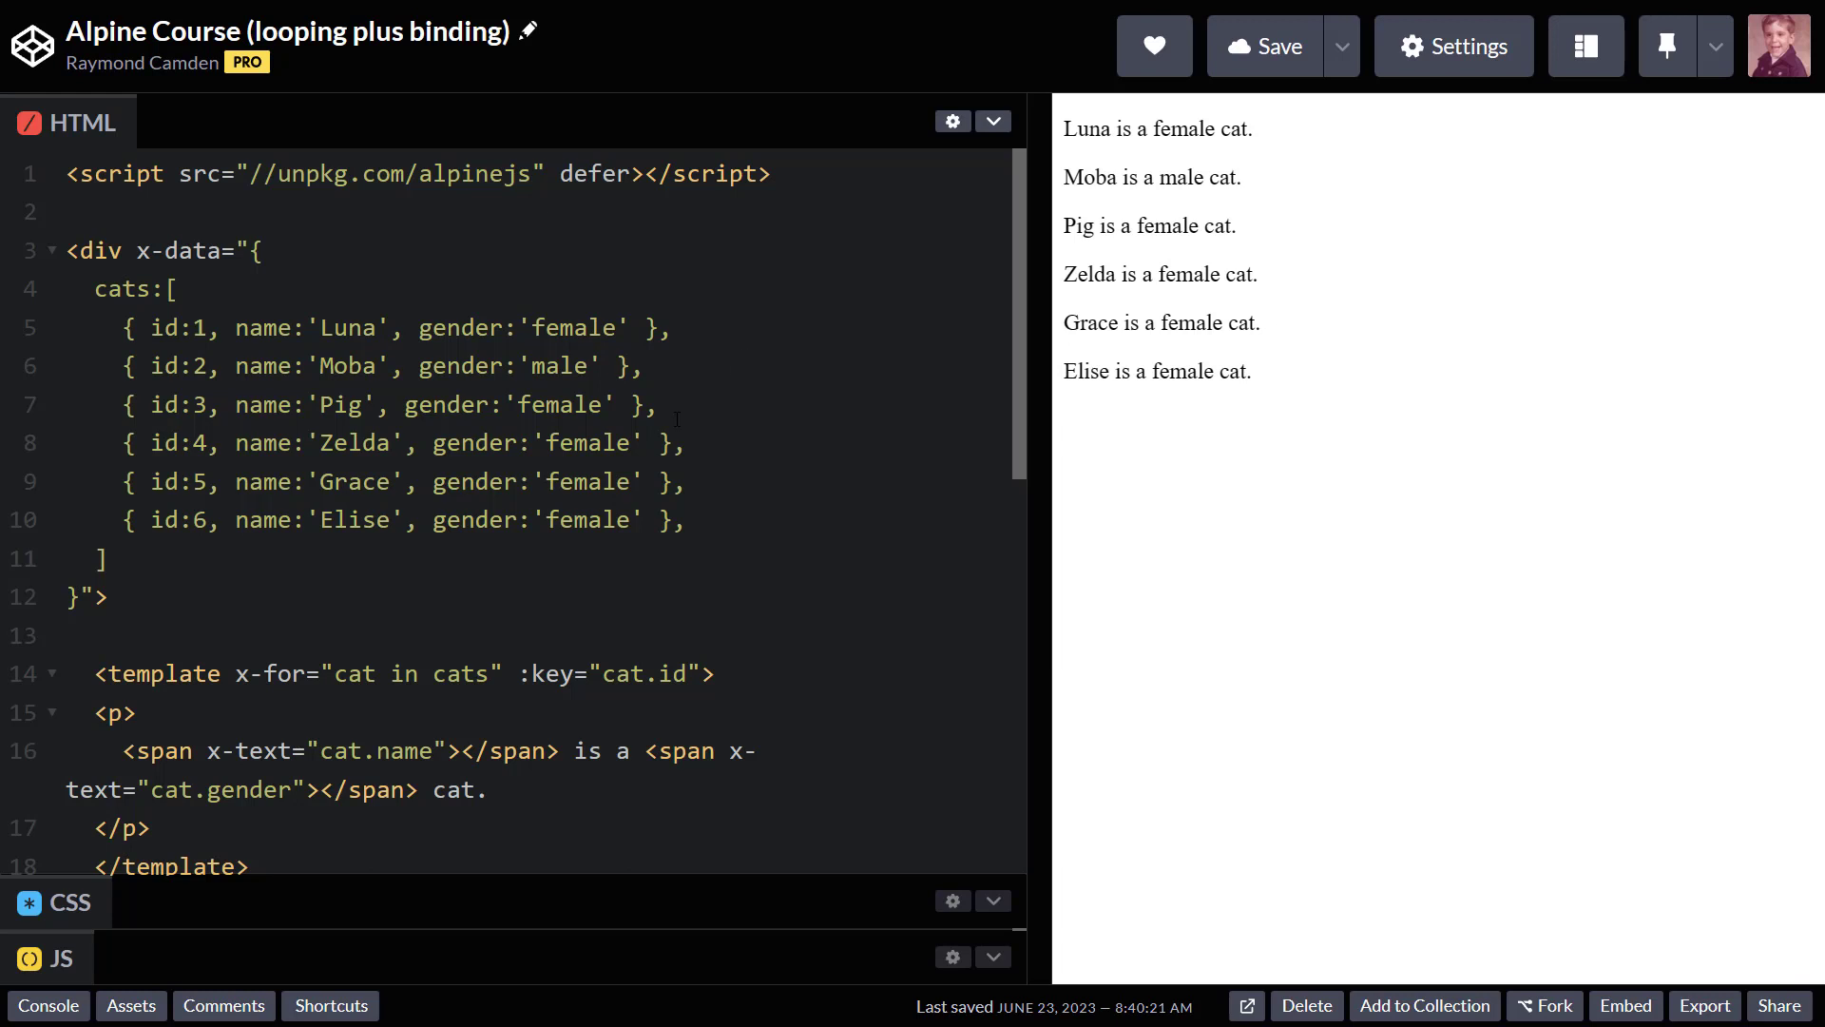
mouse_move(605, 647)
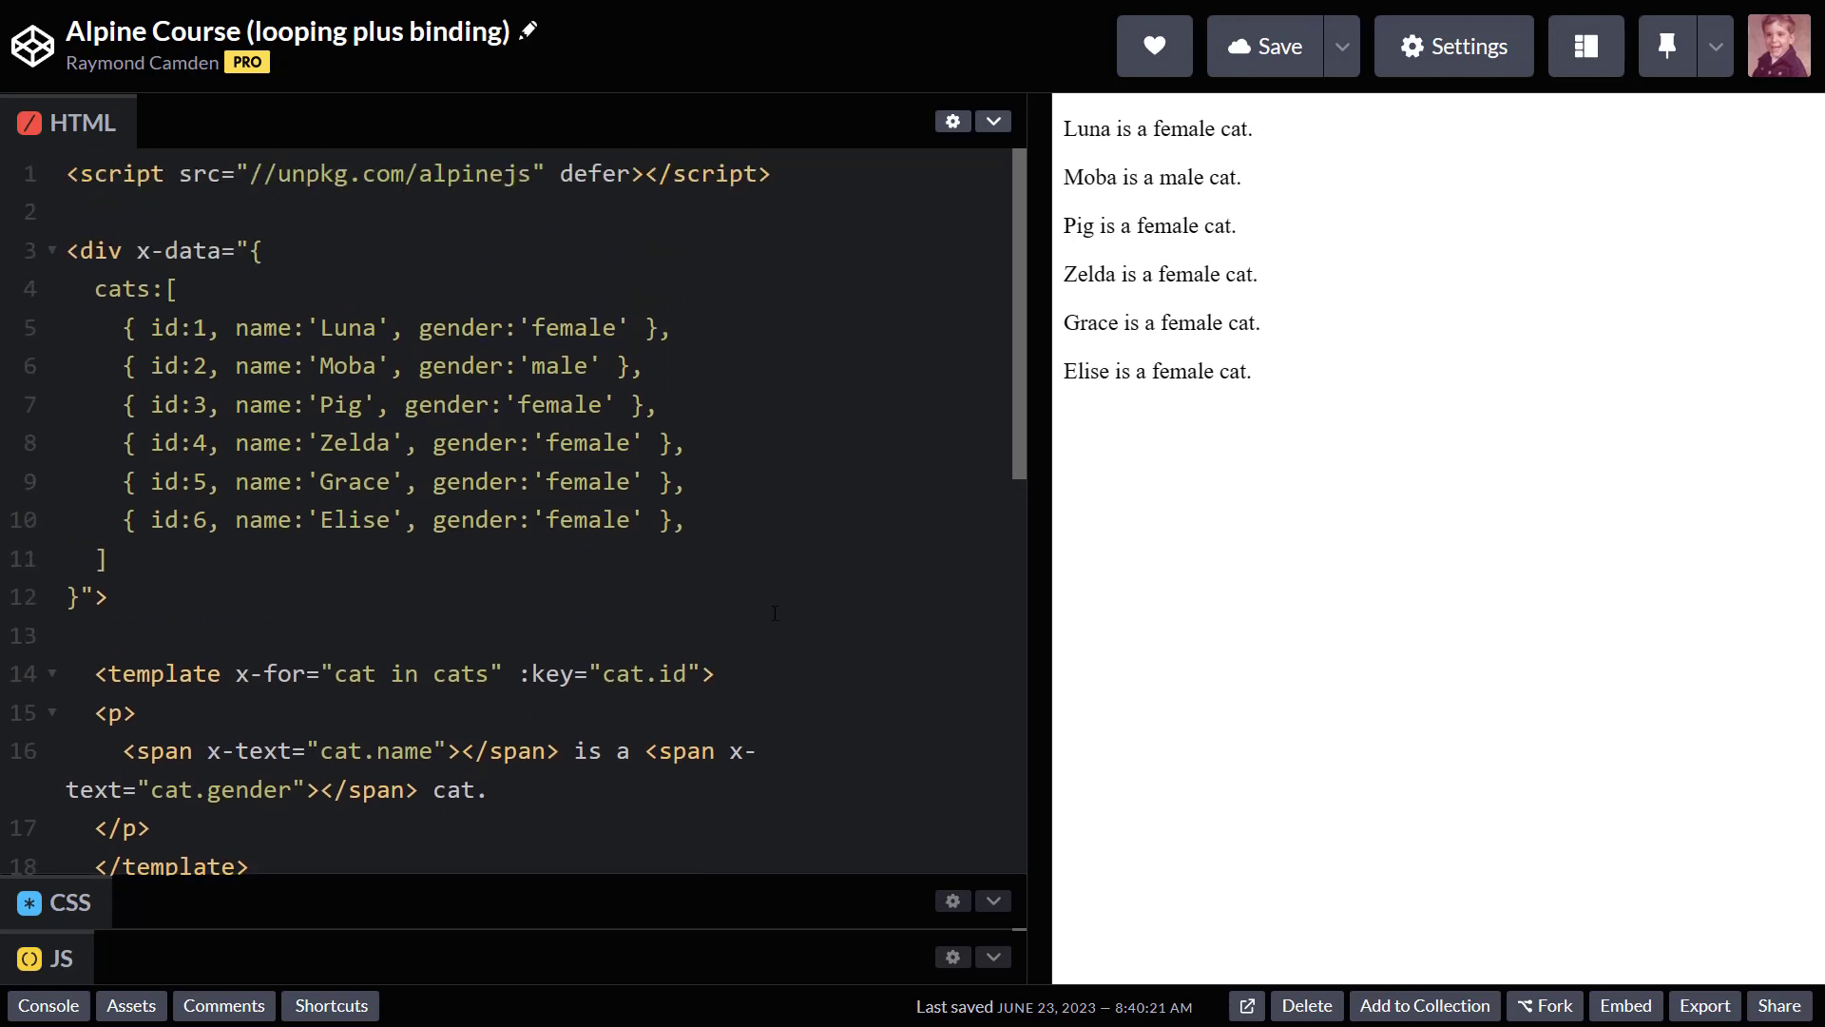
Scroll through the x-for template keyed by cat.id listing six cats and genders.
scroll(down, 3)
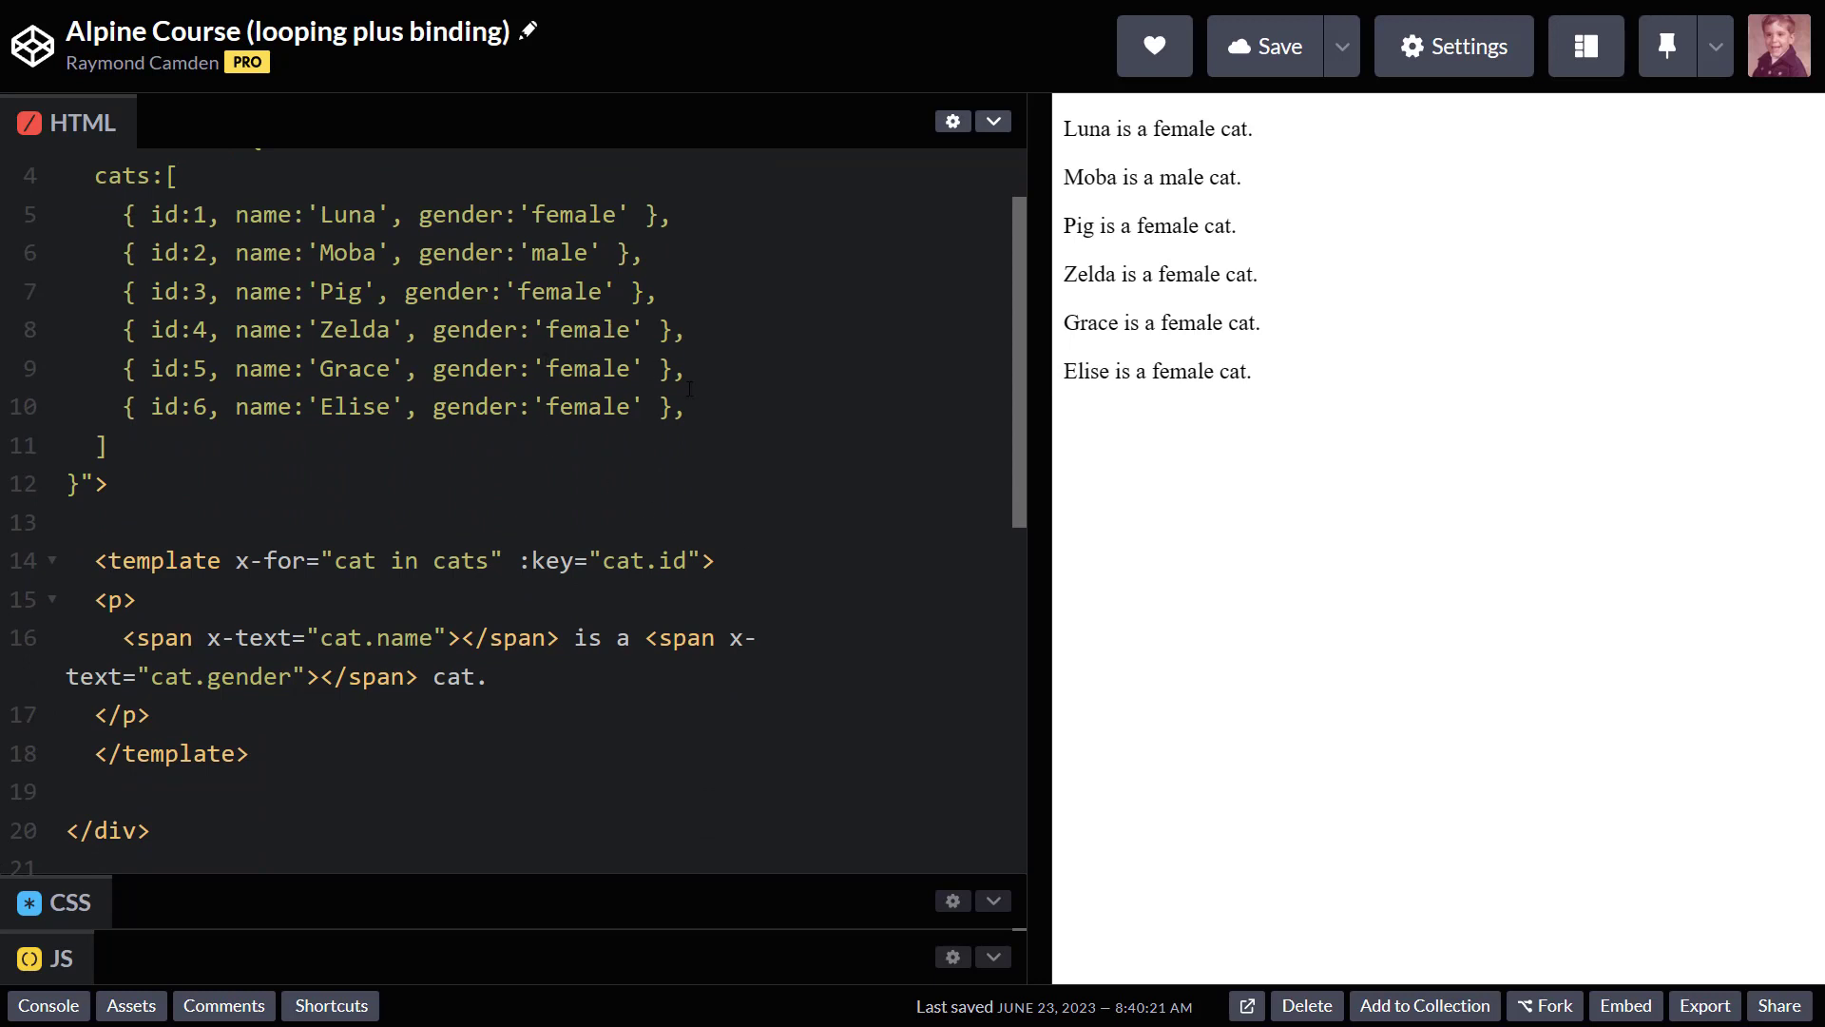
mouse_move(874, 515)
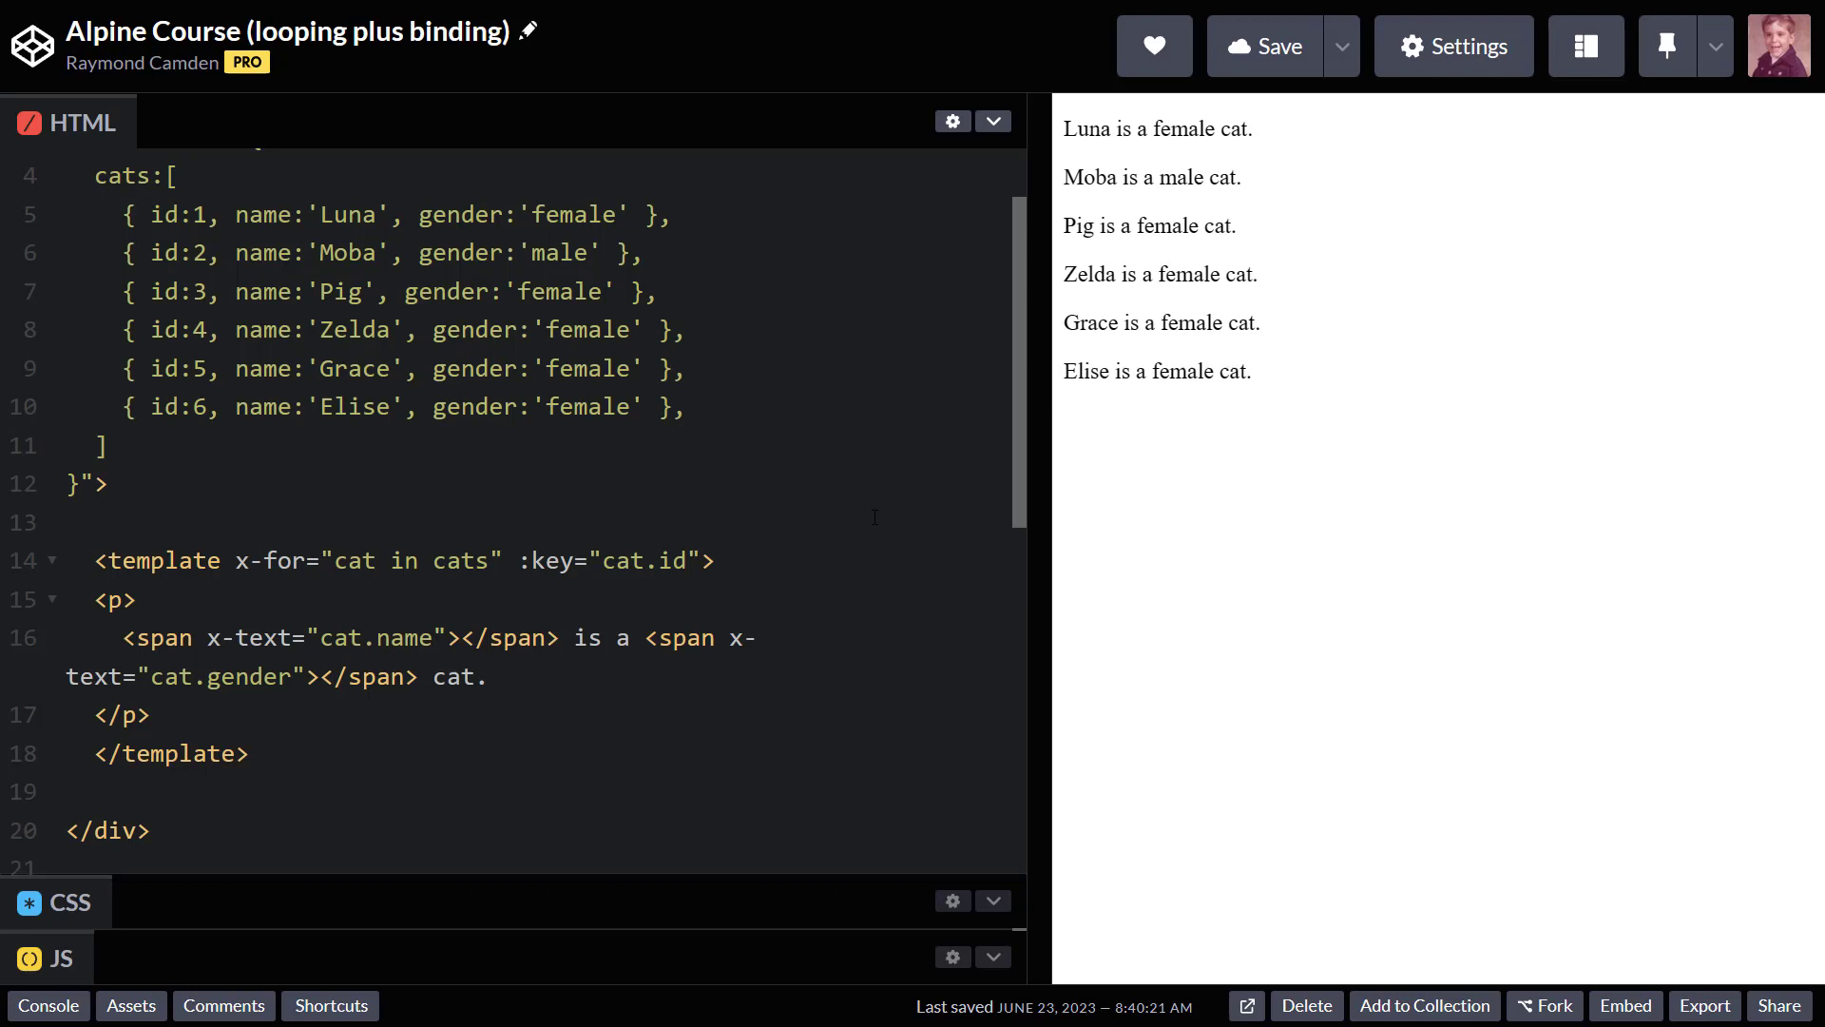
scroll(up, 3)
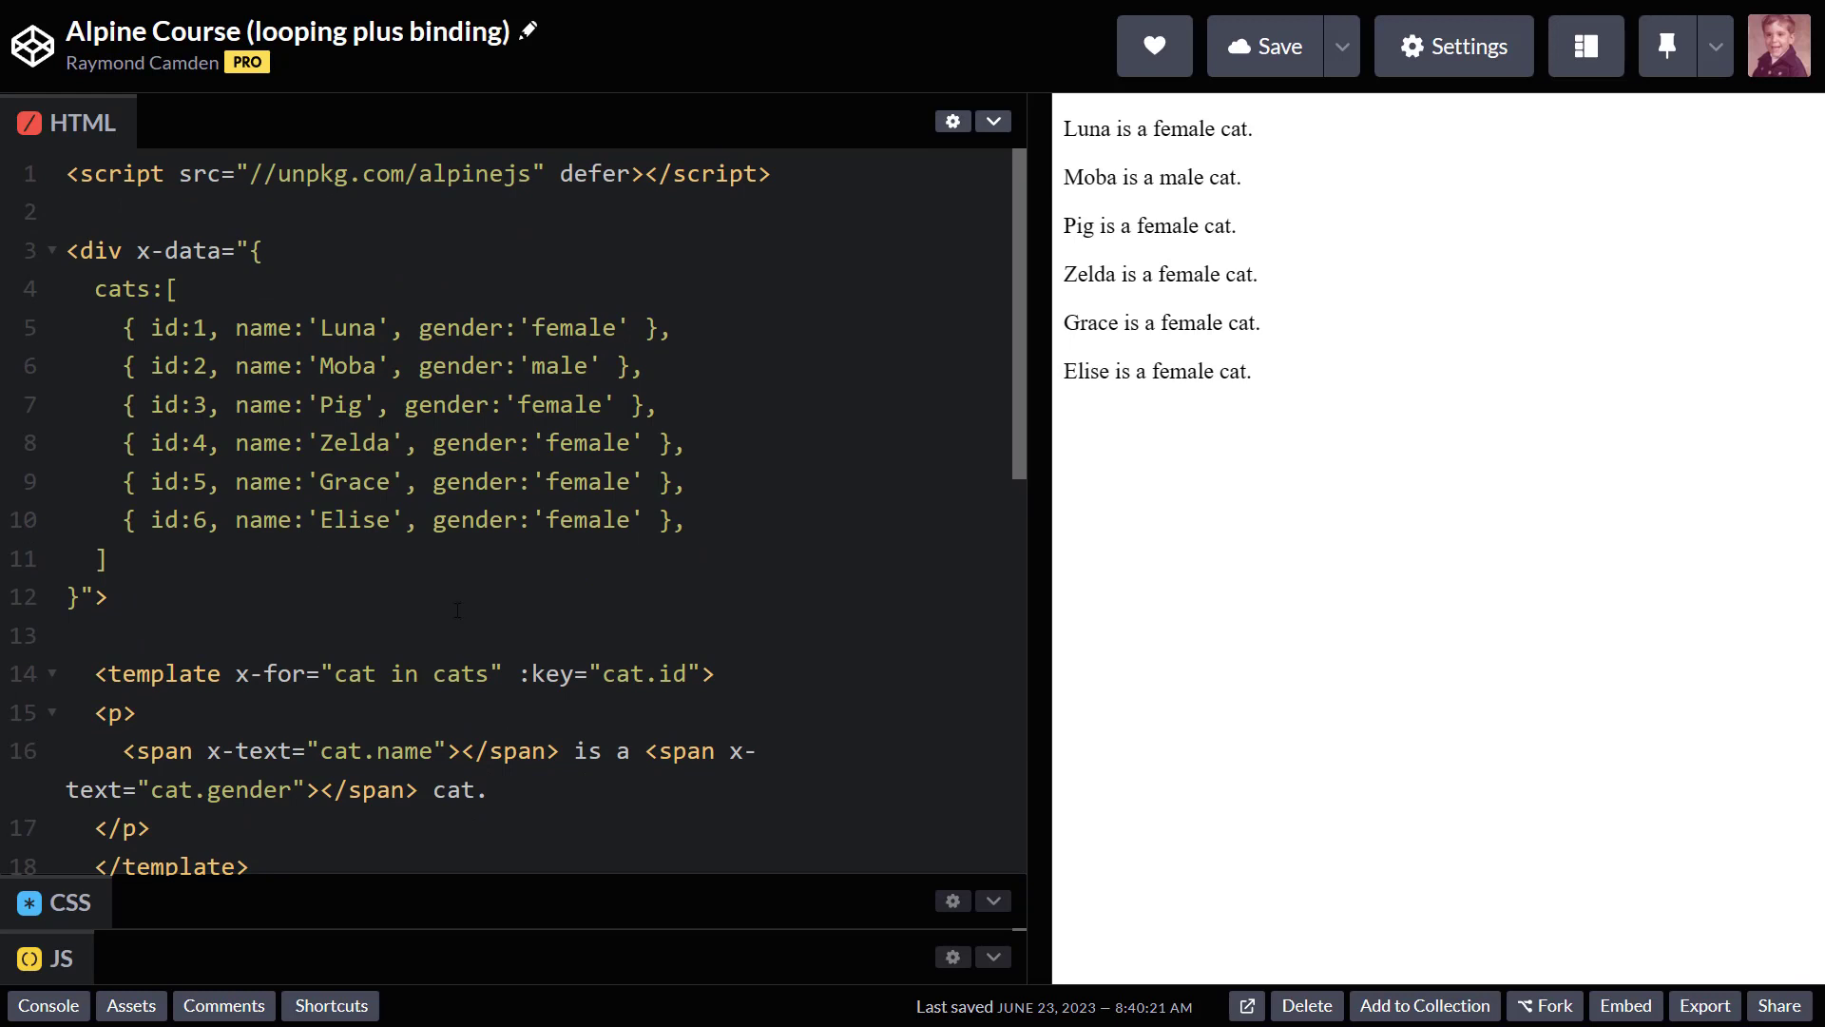
scroll(down, 3)
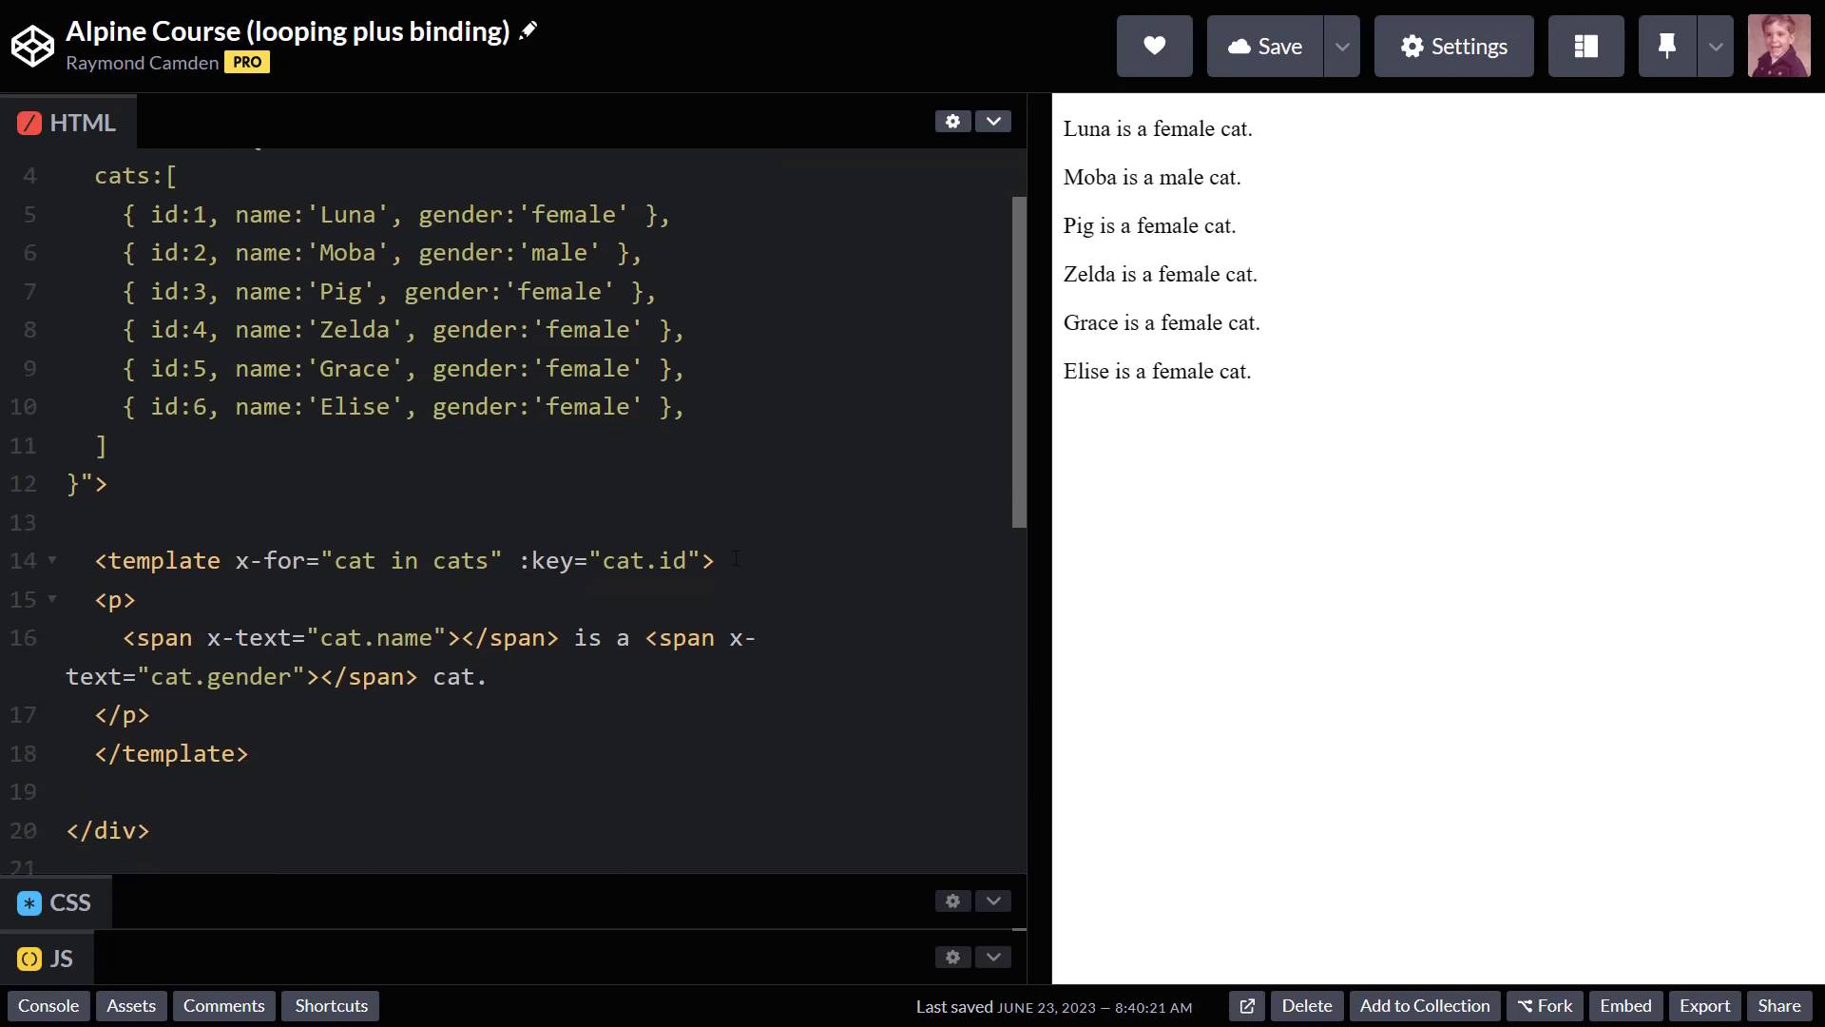
mouse_move(1158, 487)
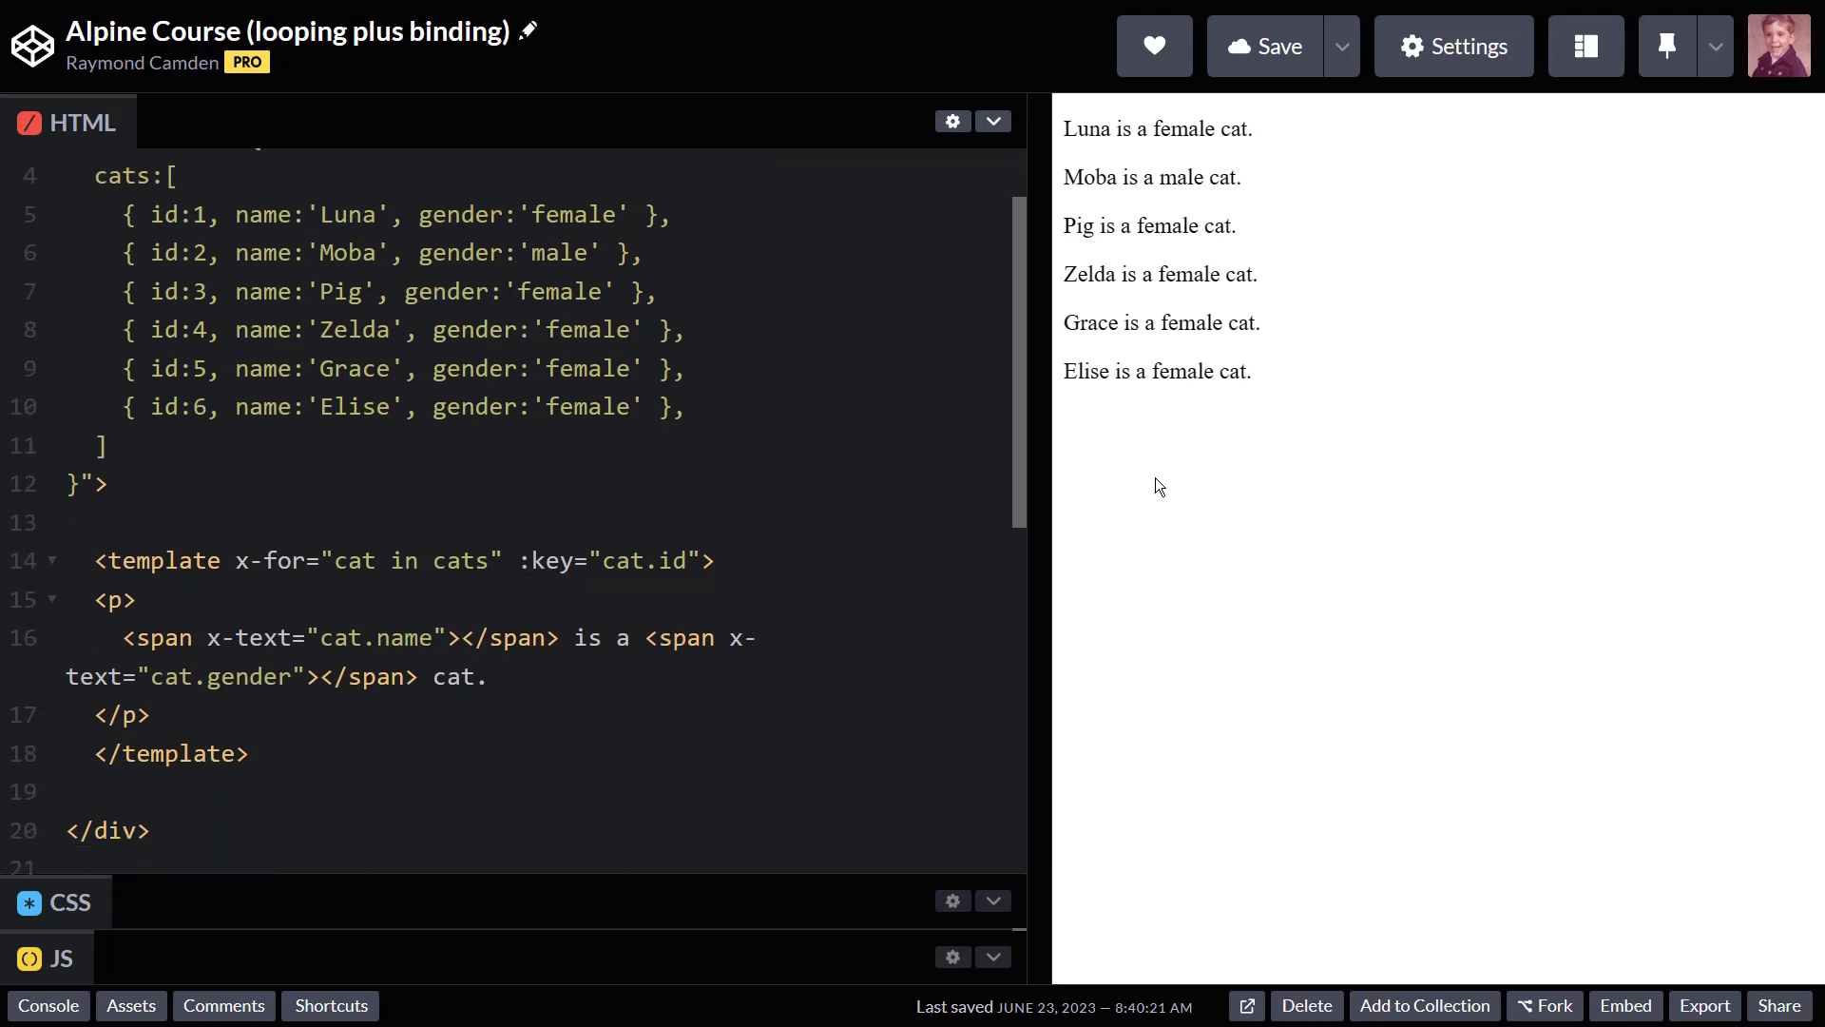